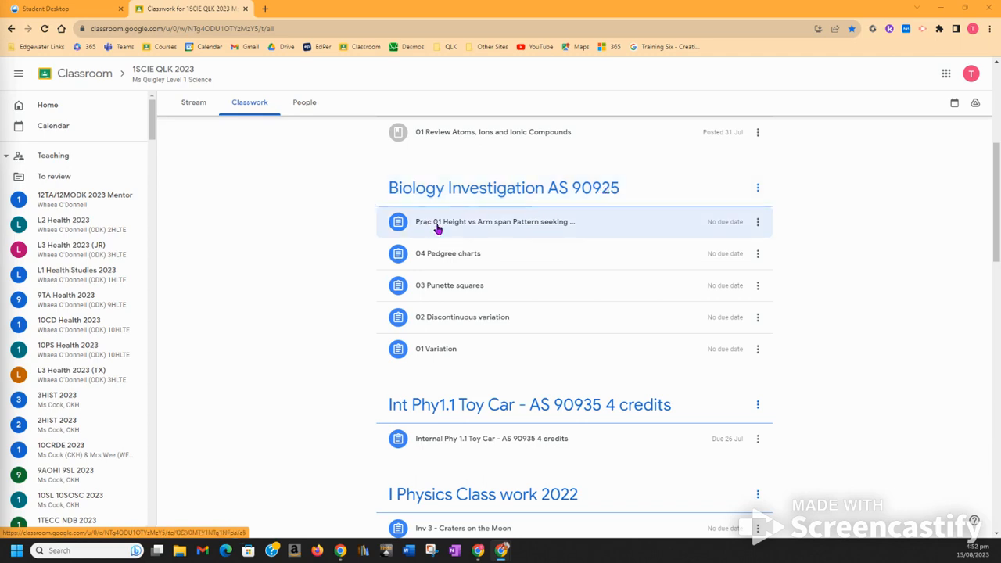
mouse_move(500, 223)
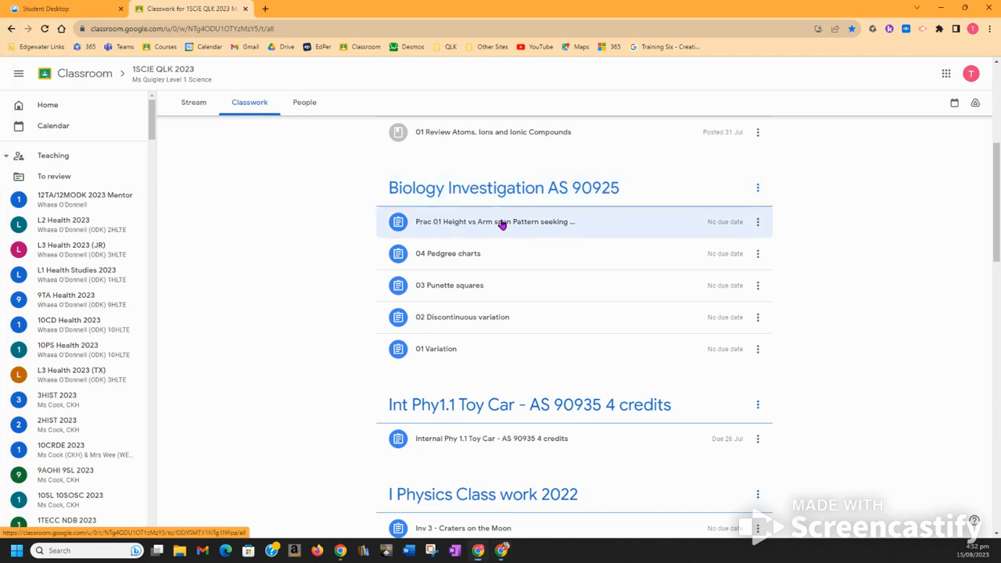
Expand the 'Prac 01 Height vs Arm span' assignment to show its task instructions
left_click(494, 221)
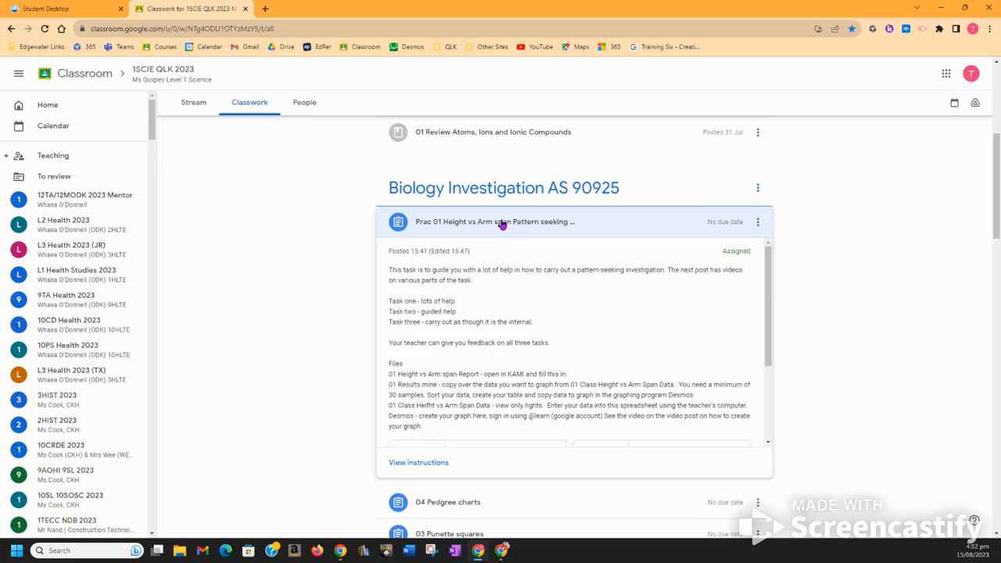
mouse_move(472, 301)
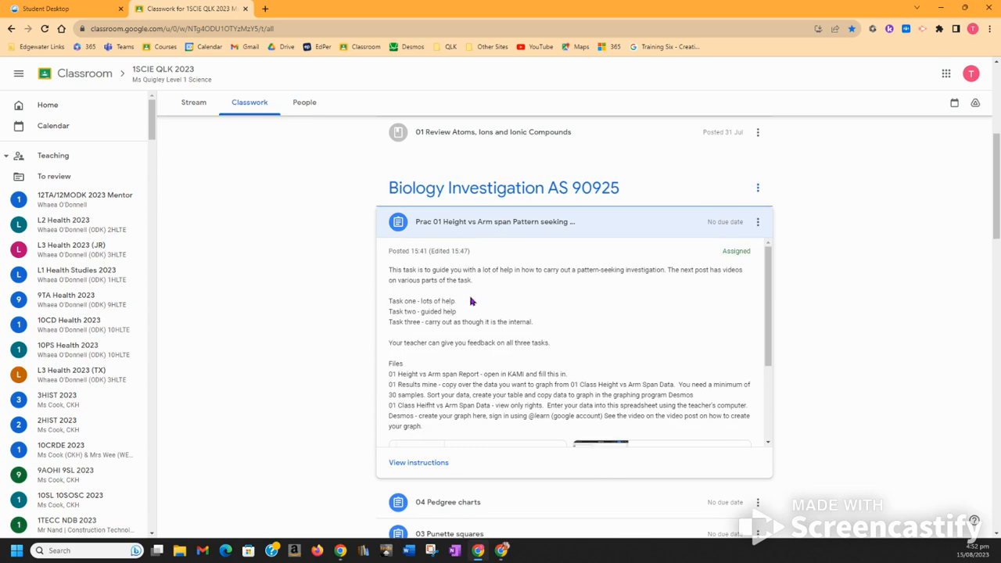
mouse_move(458, 322)
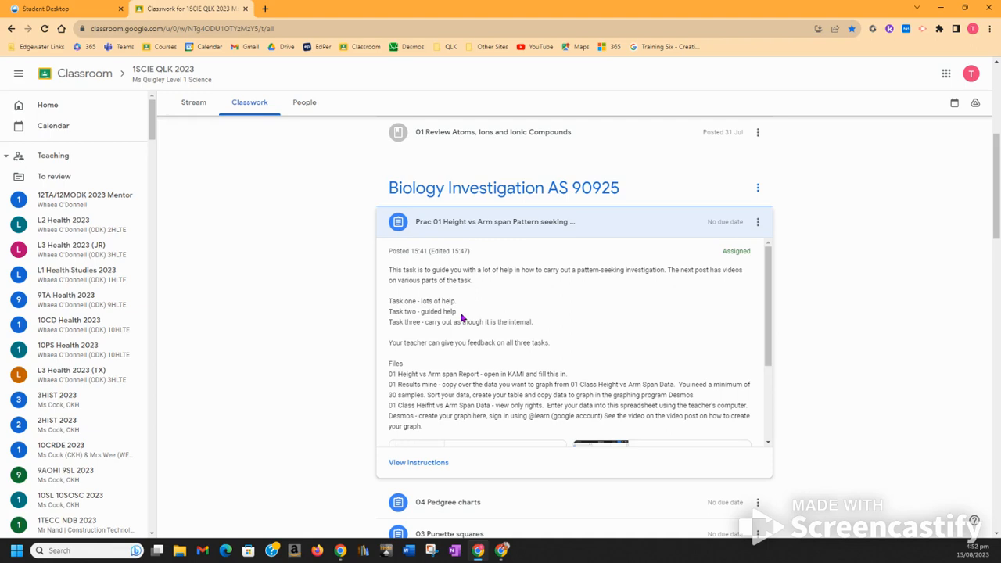
mouse_move(499, 320)
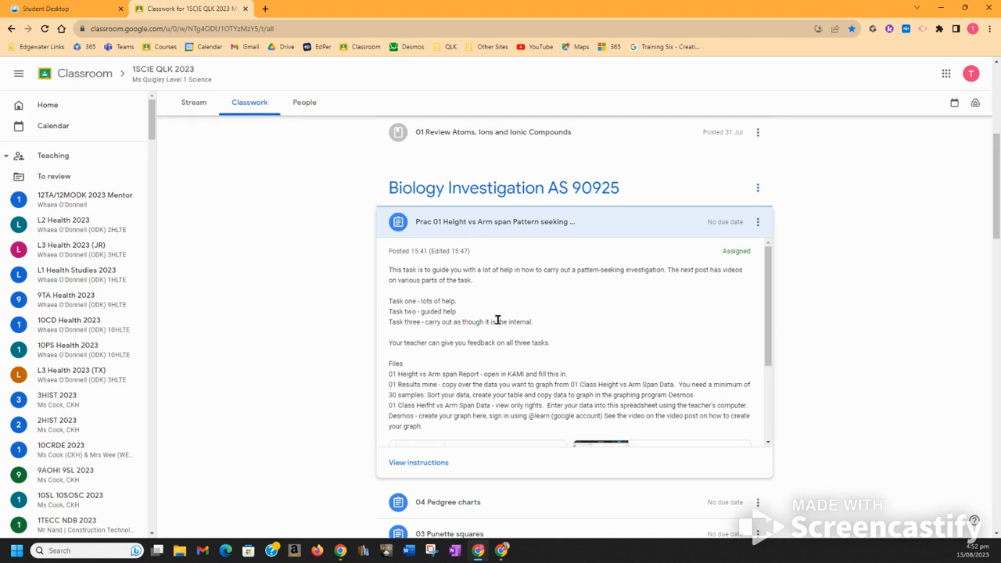
mouse_move(536, 324)
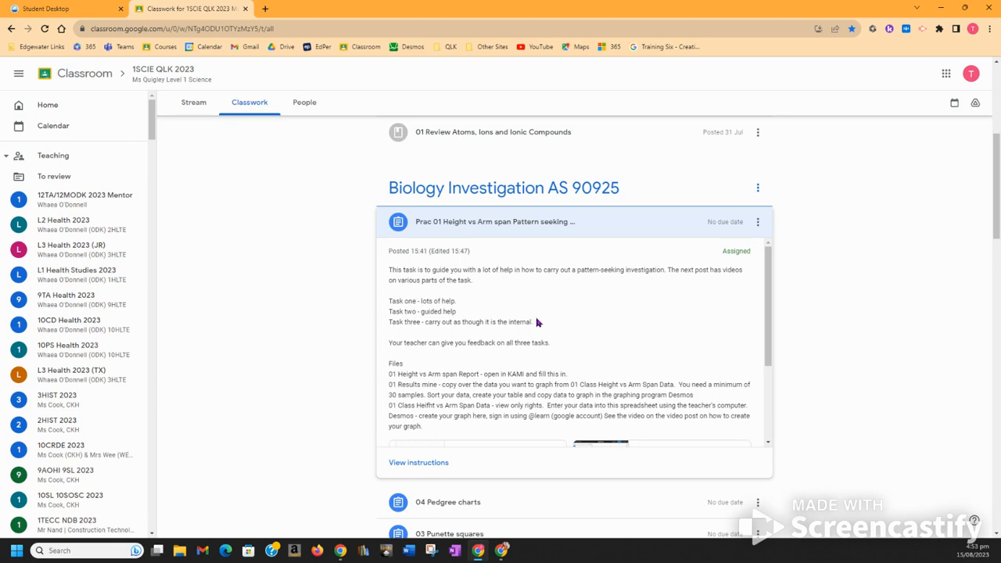
scroll("down", 3)
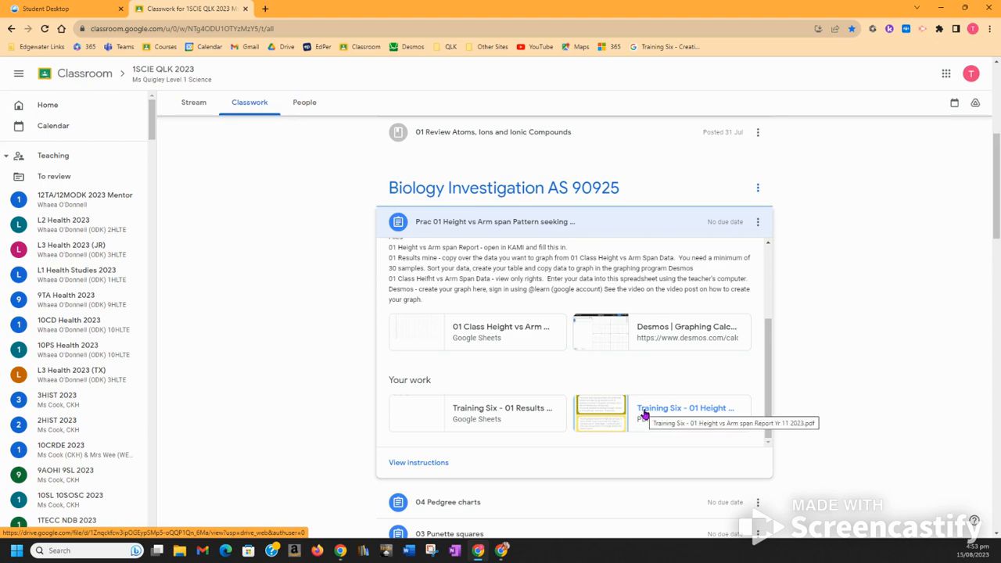
mouse_move(501, 408)
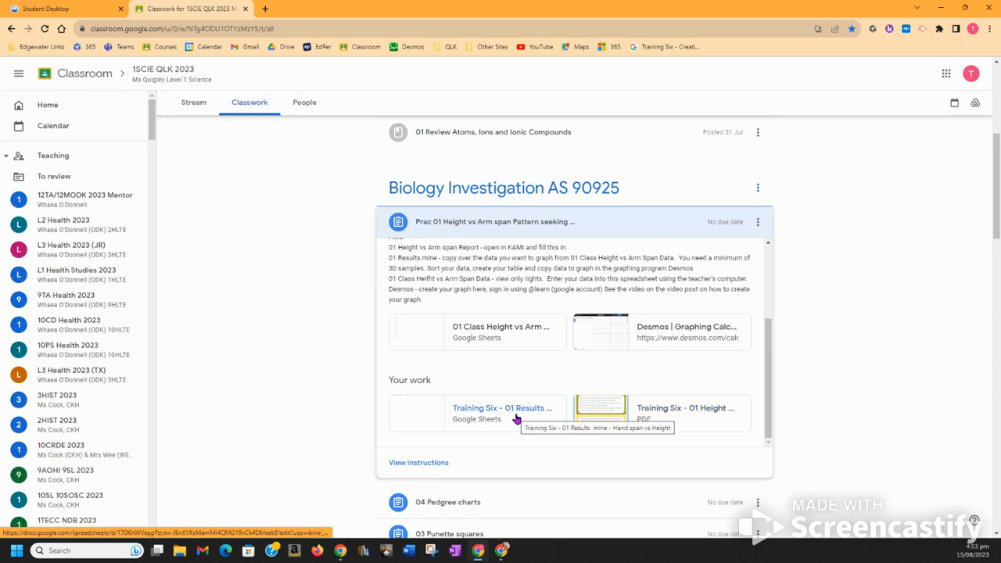
mouse_move(653, 332)
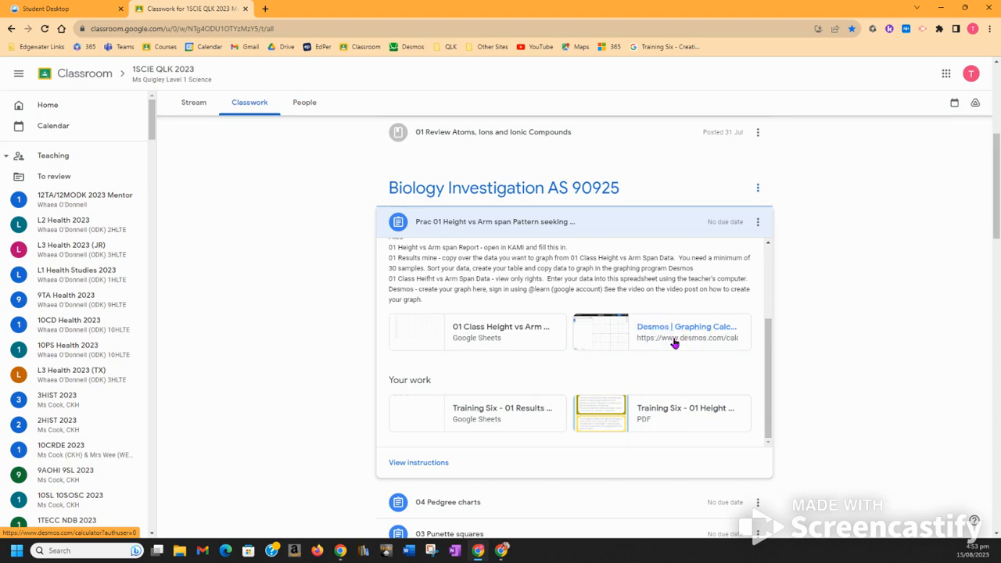
mouse_move(673, 337)
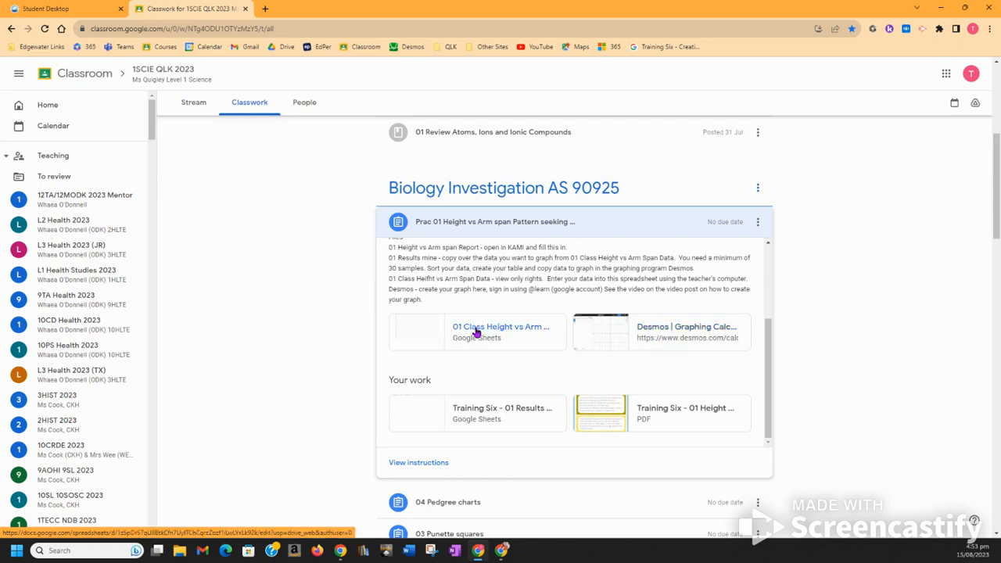
mouse_move(481, 333)
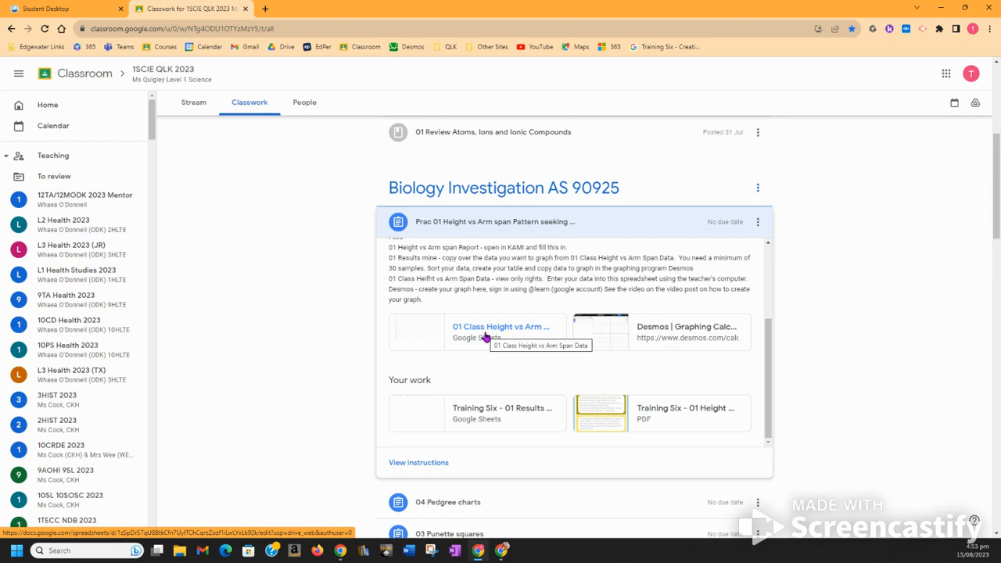
scroll("up", 3)
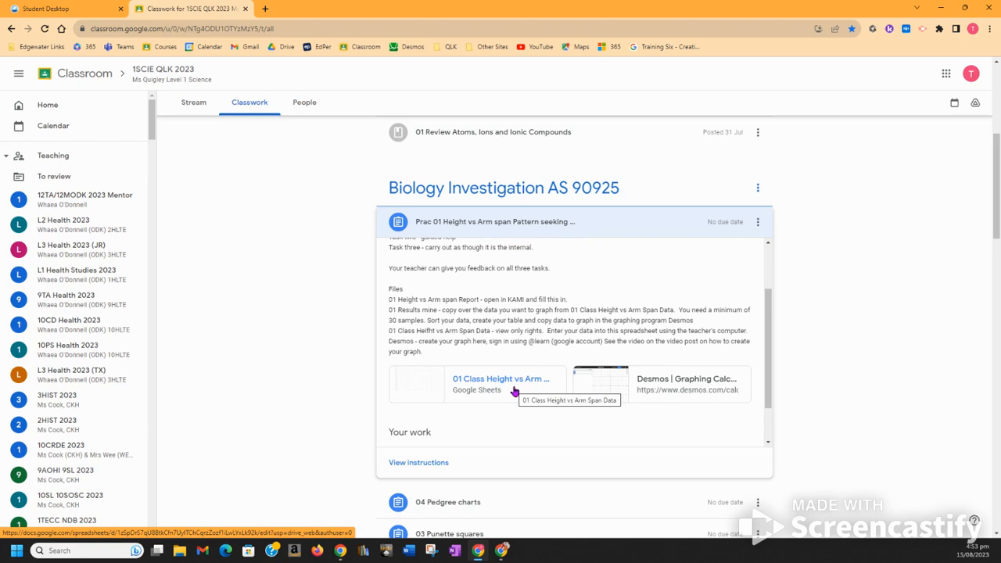
mouse_move(508, 382)
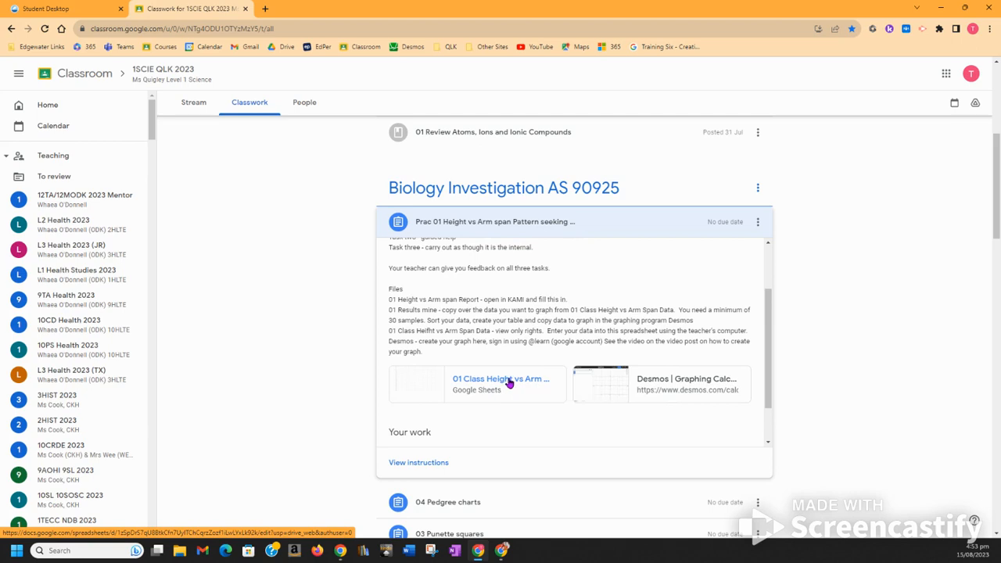
mouse_move(508, 383)
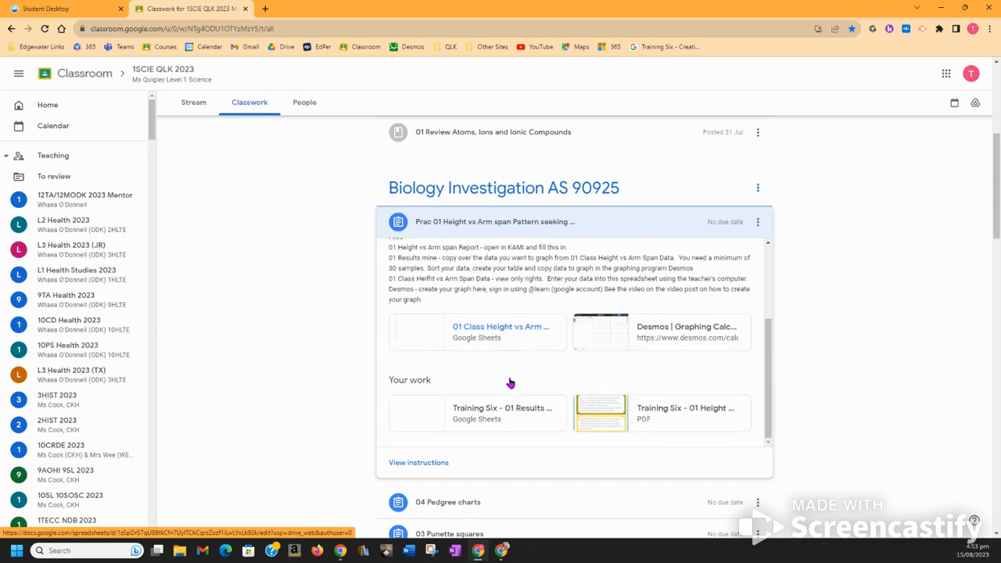
mouse_move(418, 463)
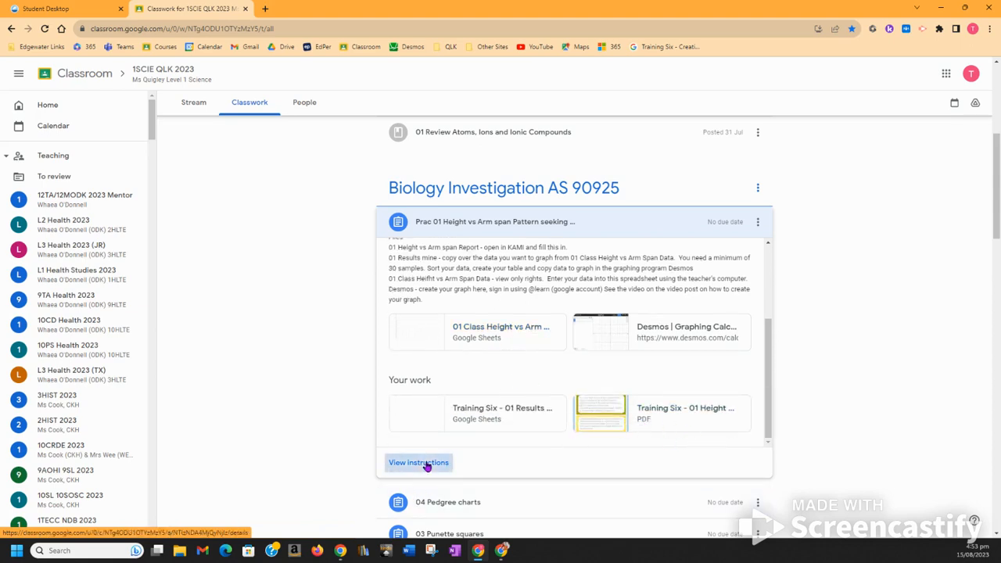
Open the assignment details, launch the submitted report PDF in Kami, and check Extensions
left_click(418, 462)
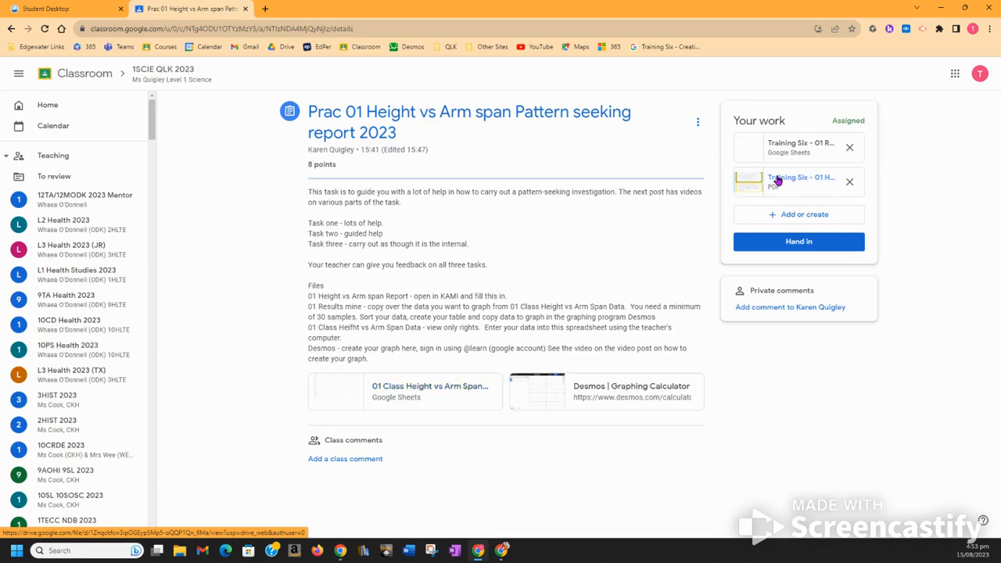
left_click(798, 181)
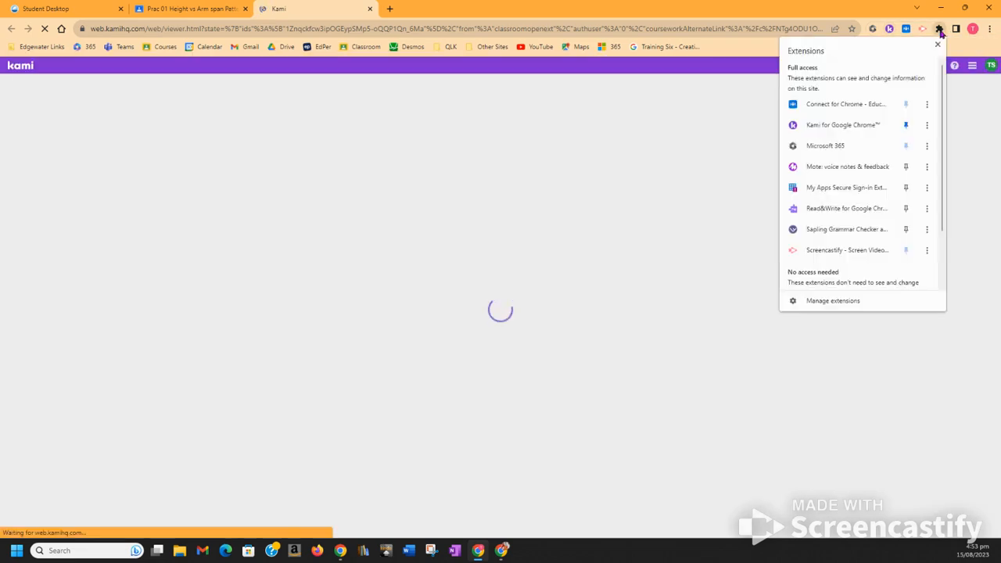
mouse_move(905, 124)
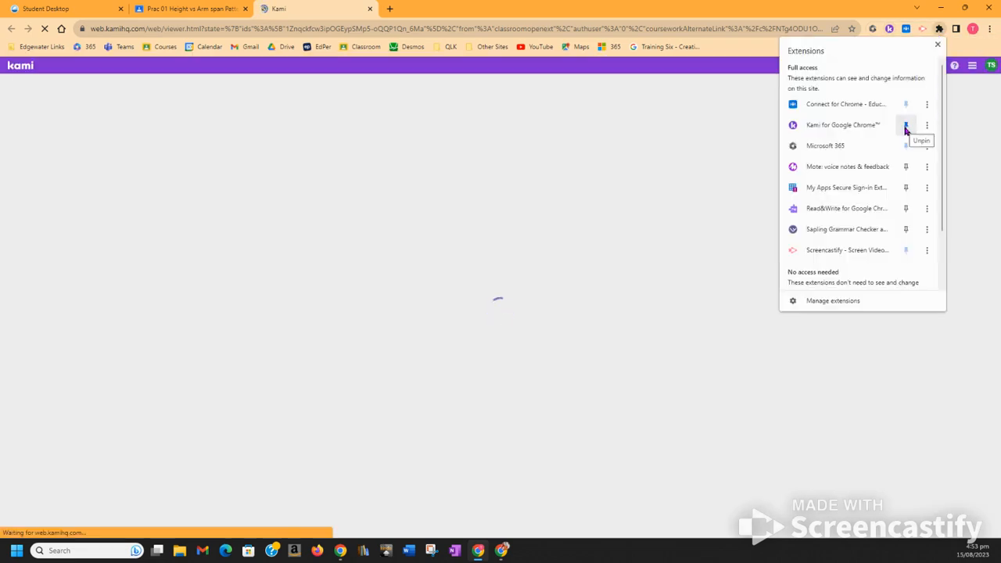
left_click(905, 125)
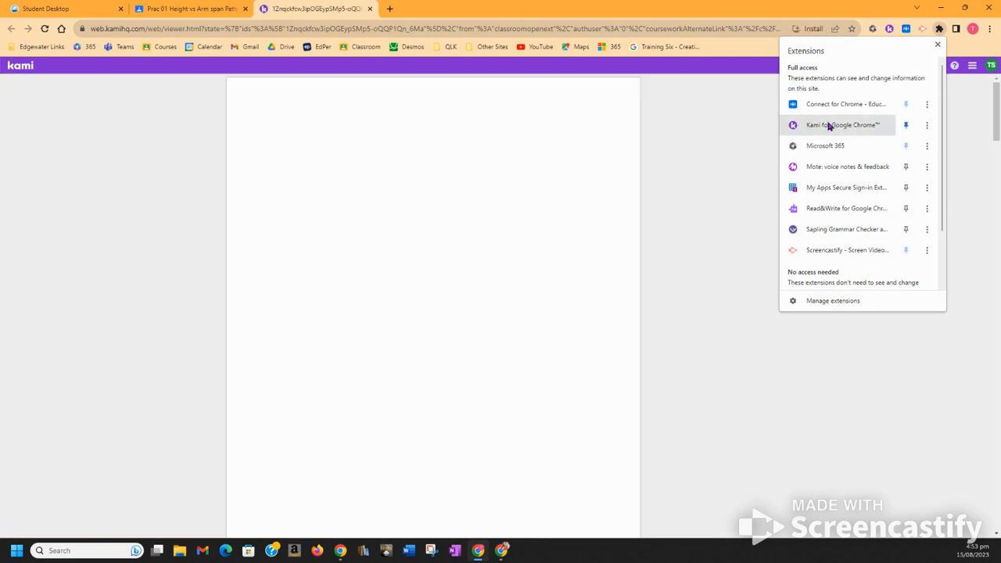
Close the Extensions list and scroll down through the Pattern Seeking Outline
left_click(842, 124)
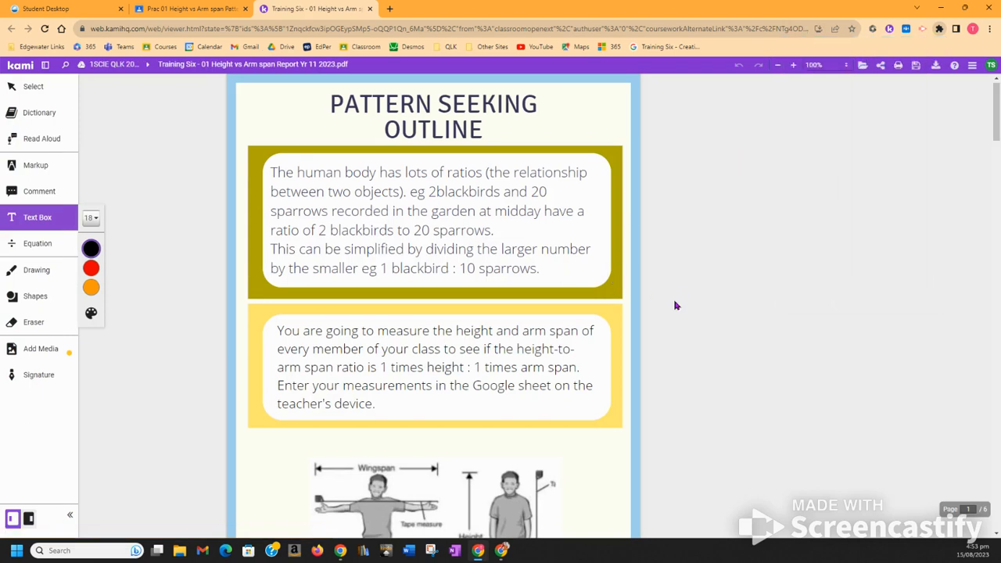
mouse_move(667, 314)
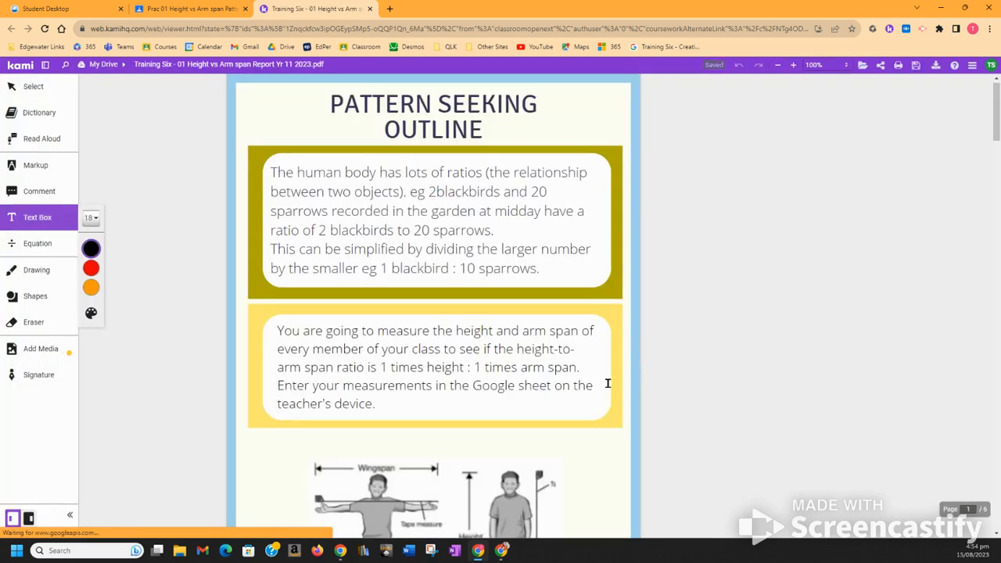
scroll("down", 3)
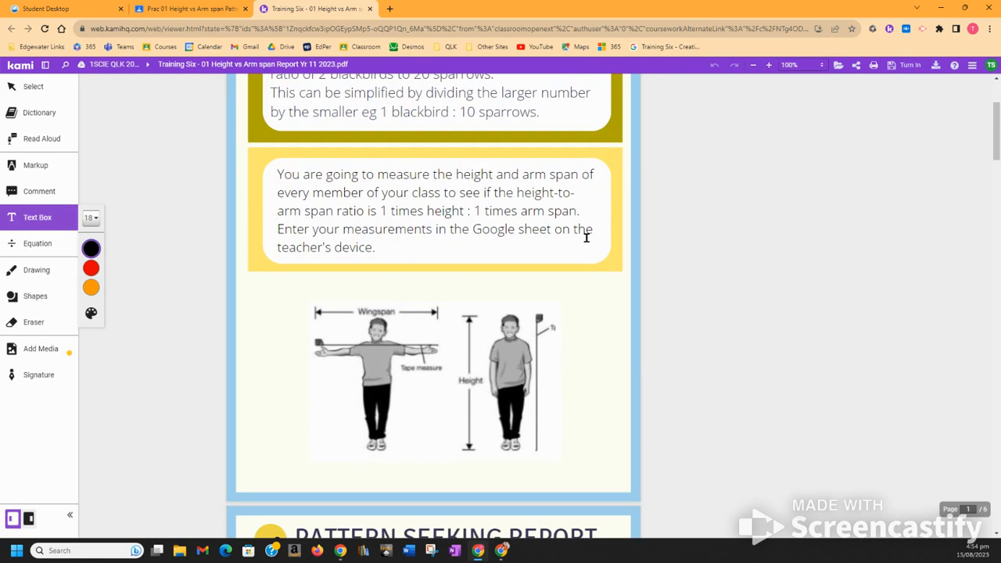
mouse_move(599, 228)
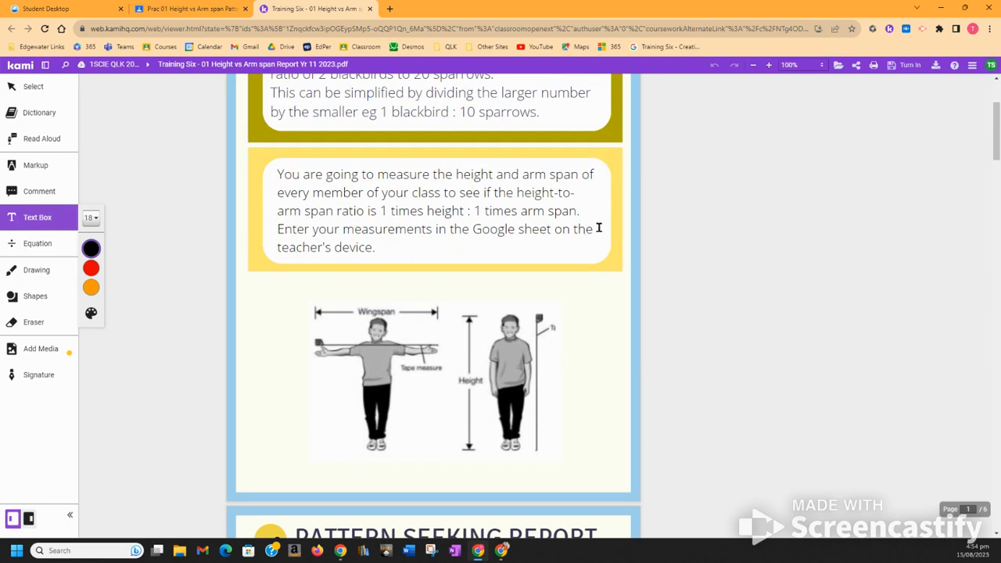
scroll("down", 3)
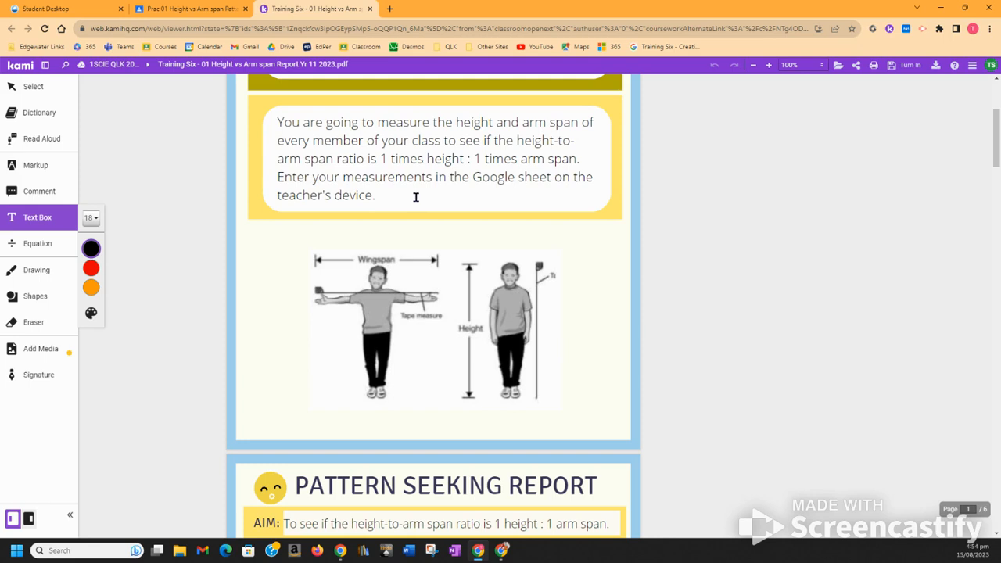
mouse_move(578, 238)
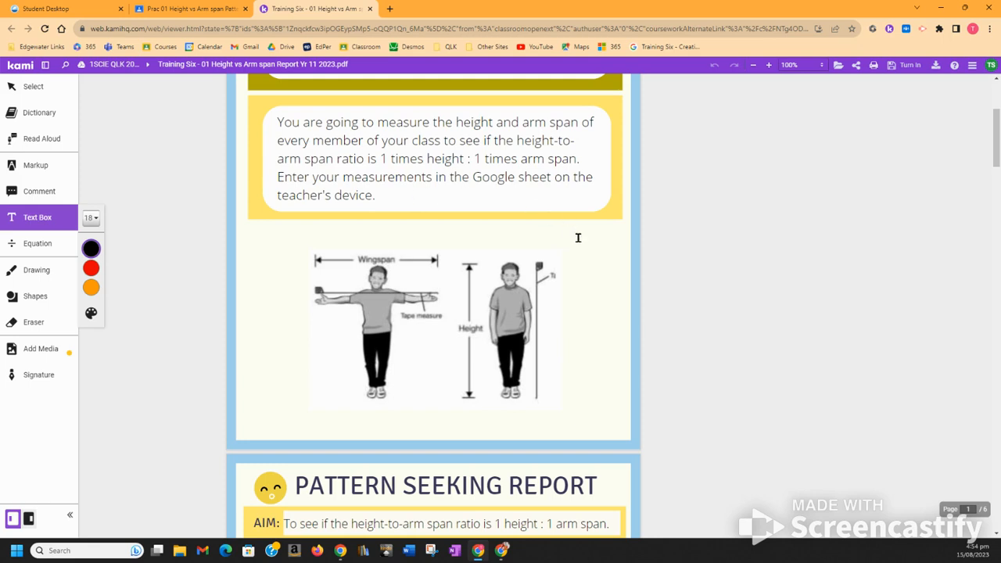
Remove the test text from Compare Variable One and Two, checking the aim sentence on page 1
scroll("down", 3)
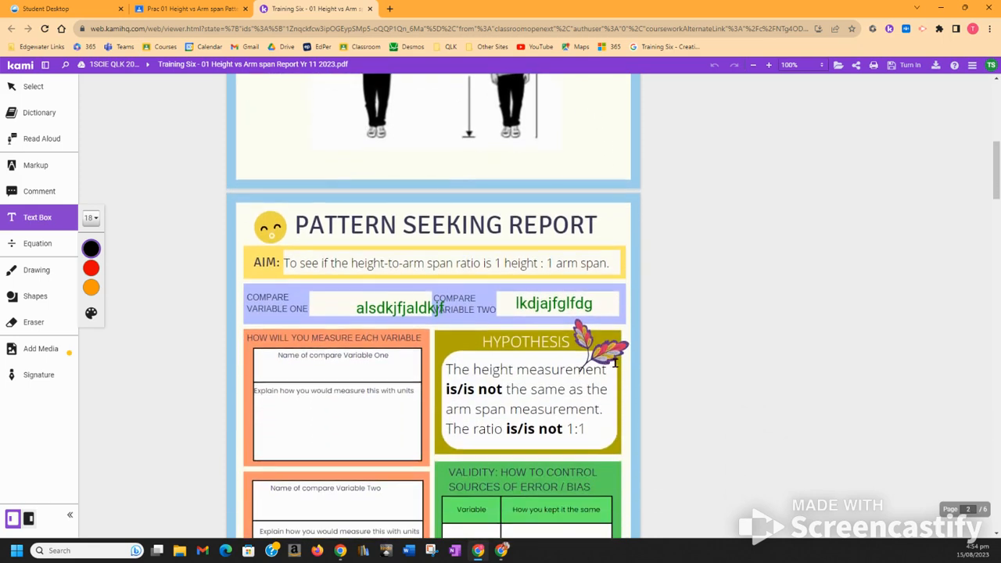
mouse_move(493, 279)
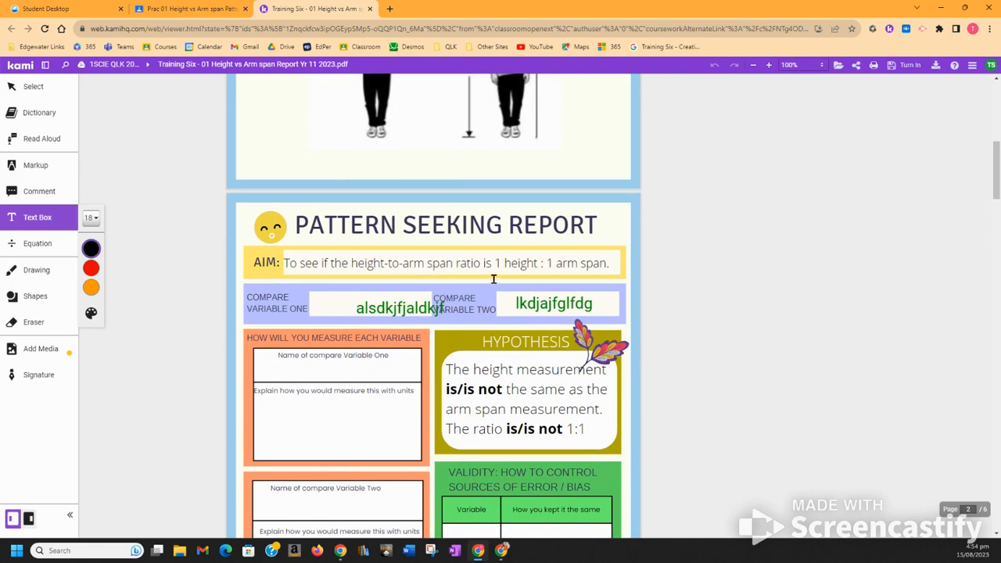
left_click(399, 307)
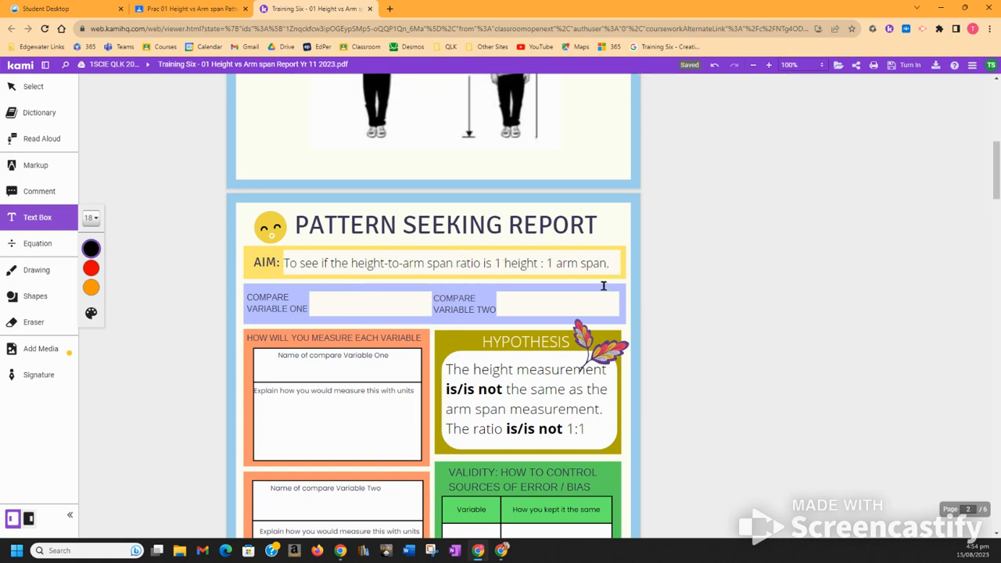
scroll("up", 3)
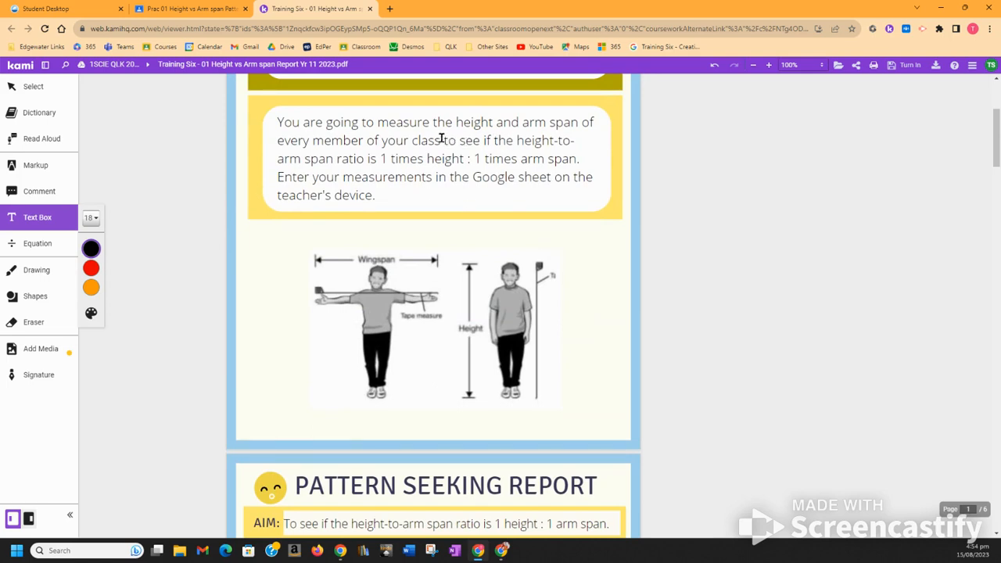
left_click_drag(442, 140, 578, 158)
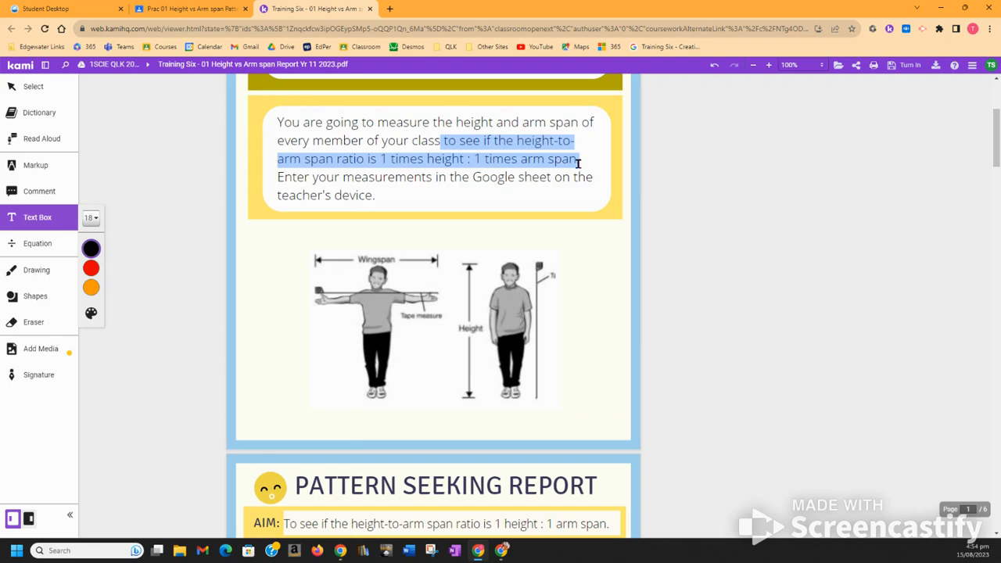
scroll("down", 3)
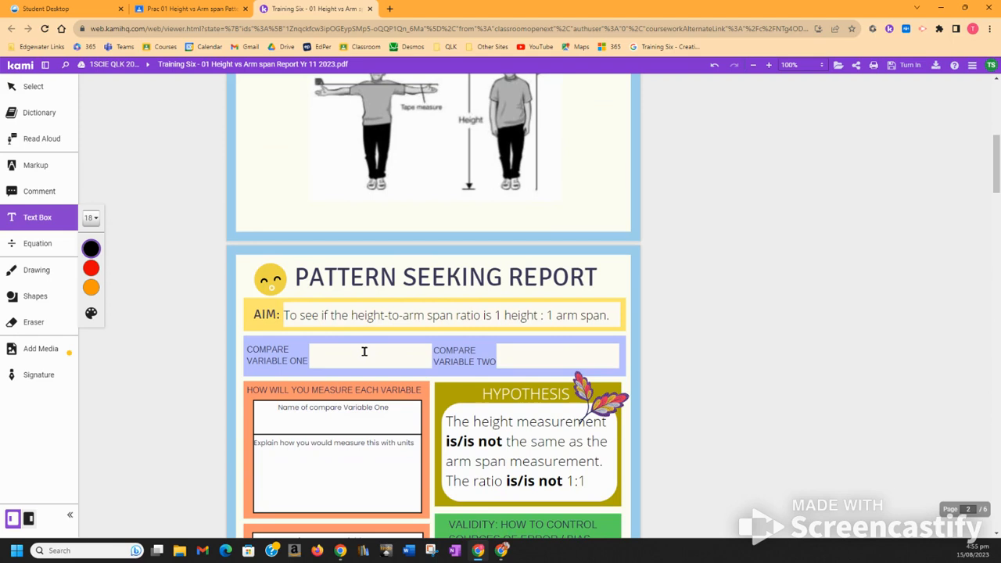
Type 'Height' in a text box in Compare Variable One
left_click(368, 354)
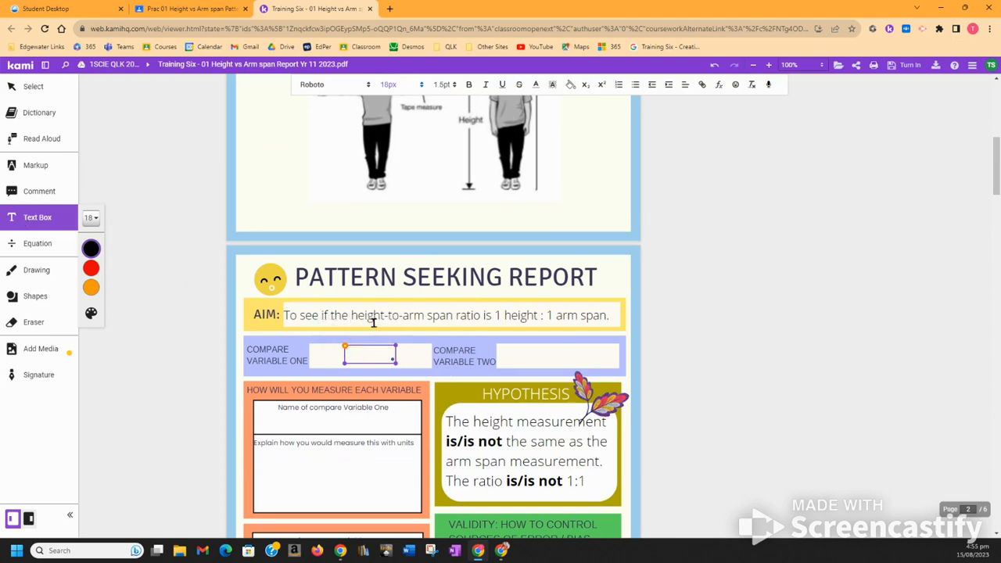
left_click(370, 354)
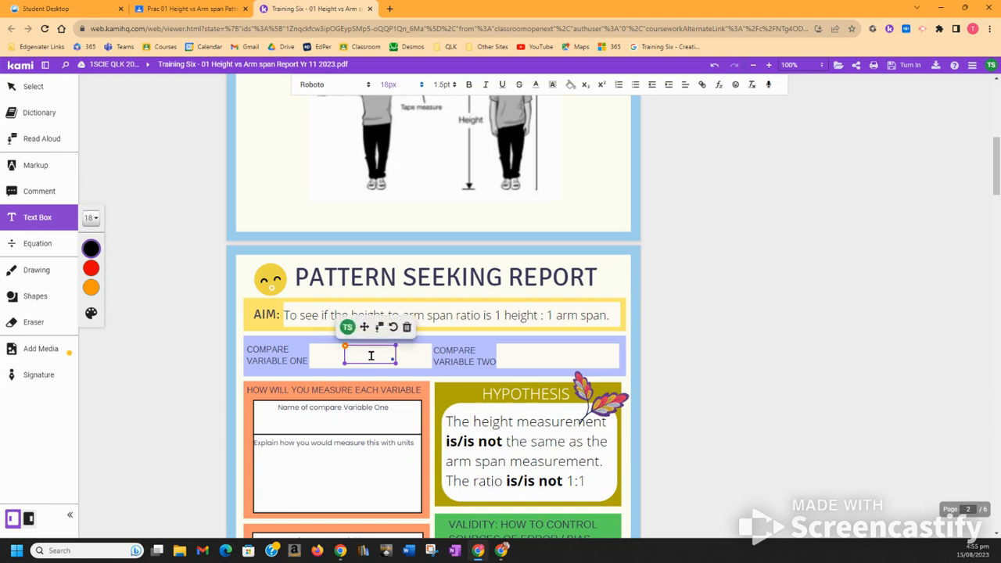
type("Height")
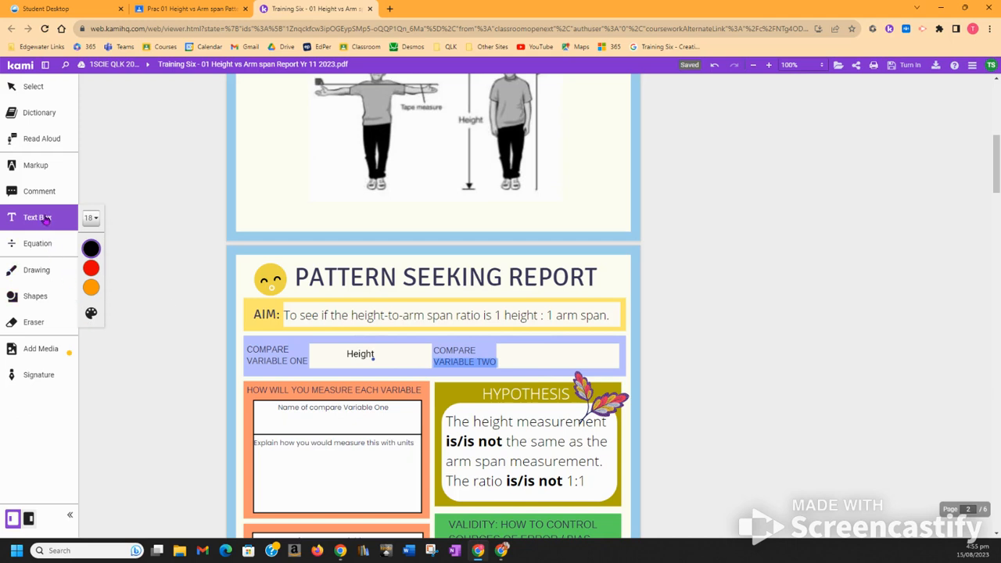
Type 'Arm span' in Compare Variable Two and add a box under variable one's name
left_click(512, 355)
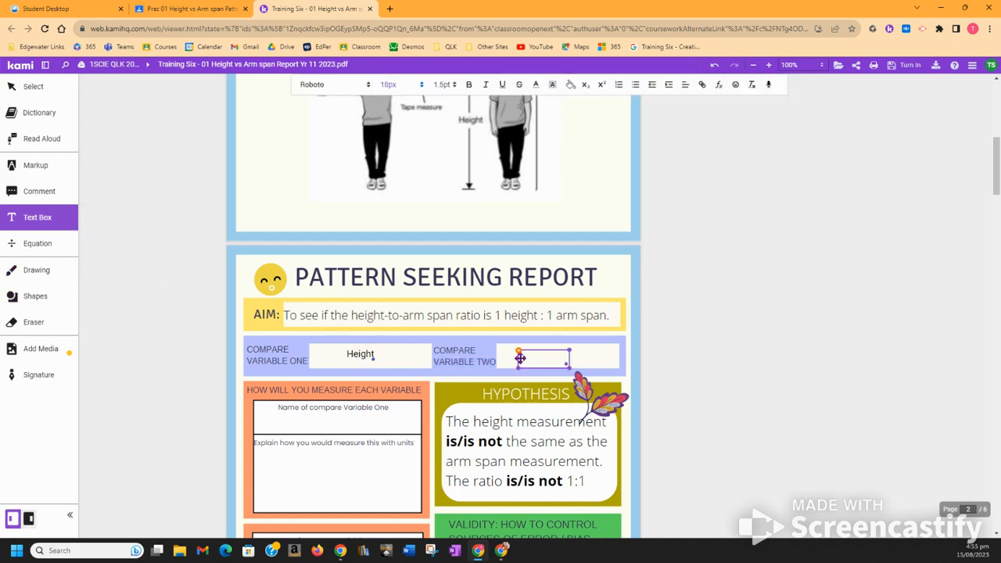
type("Arm")
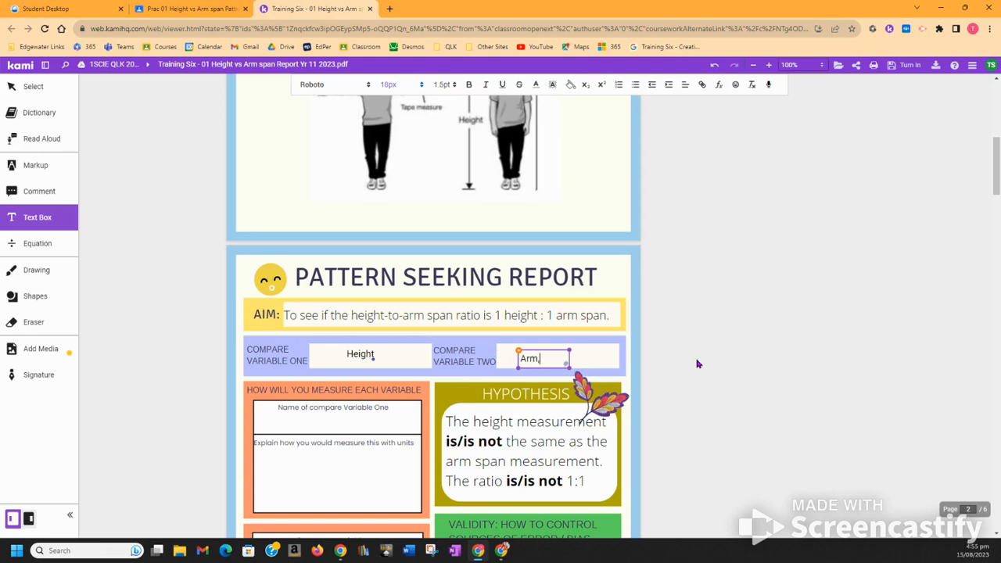
type("a")
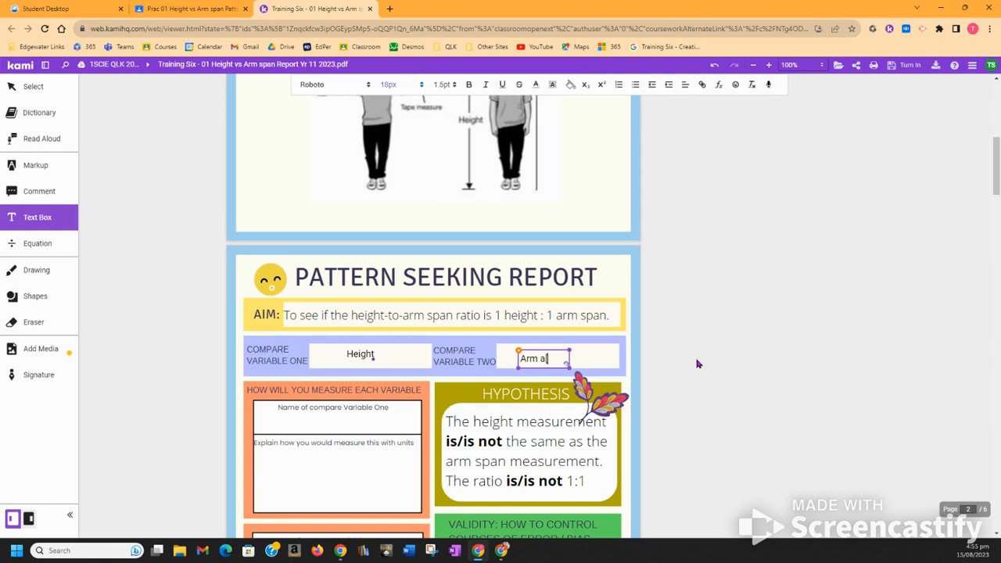
type("sp")
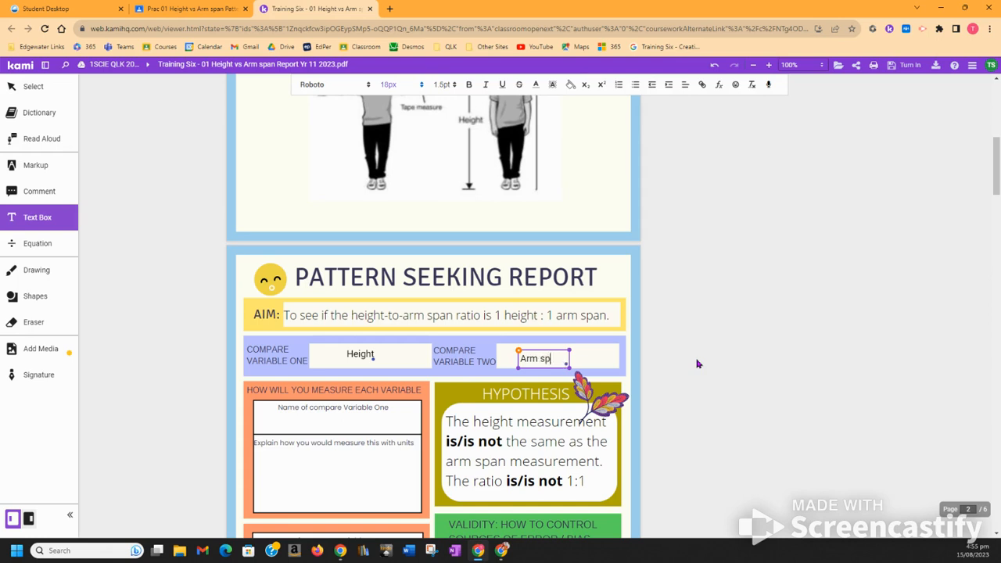
type("an")
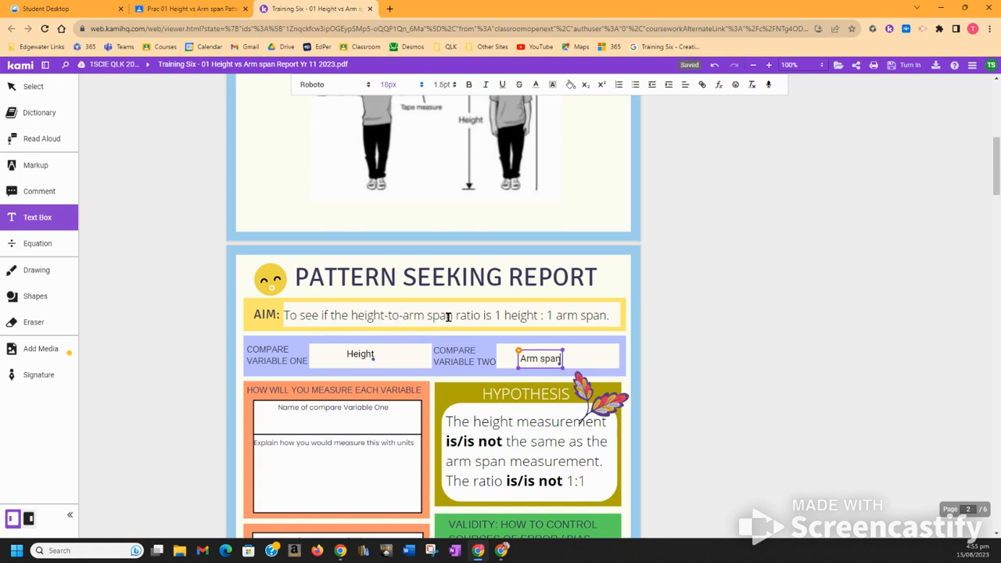
left_click(332, 421)
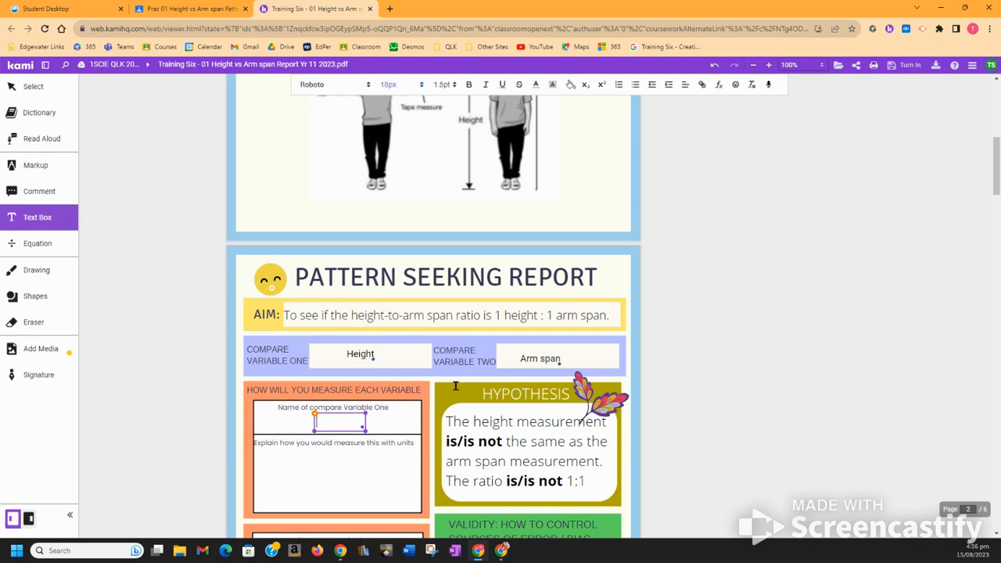
Name variable one 'Student Height cm'
type("Height")
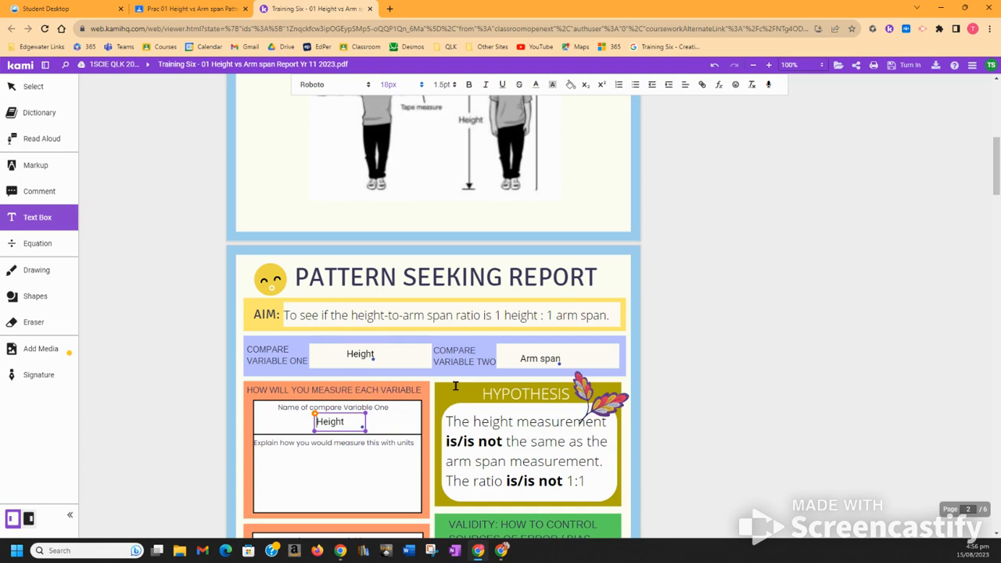
type("Student")
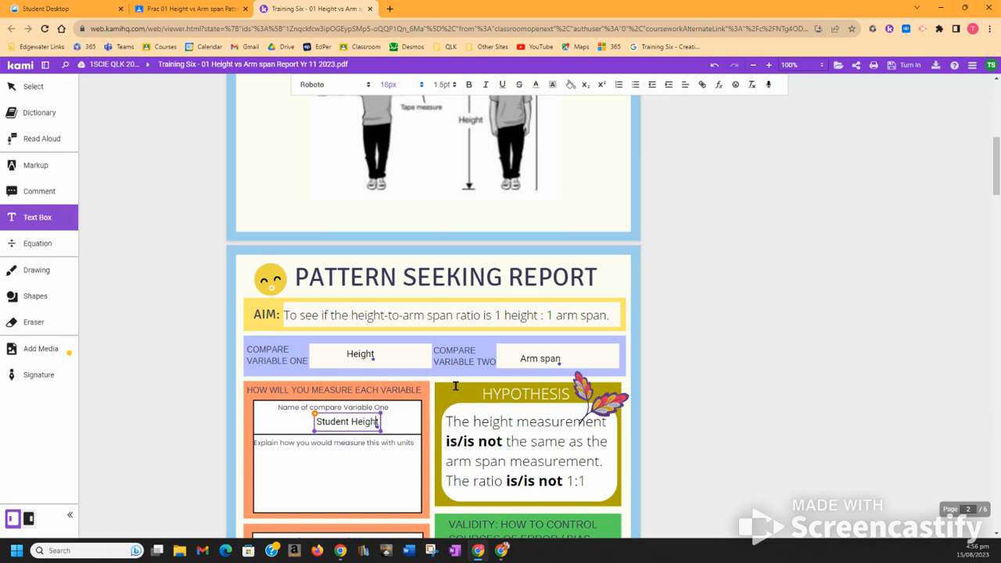
type("cm")
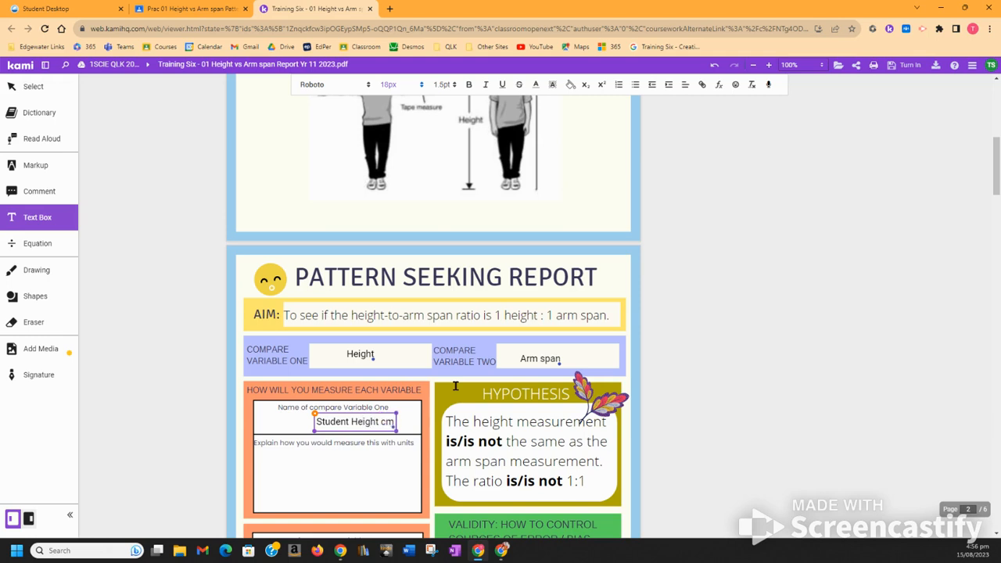
Name variable two 'Student Arm span cm' in a new text box
scroll("down", 3)
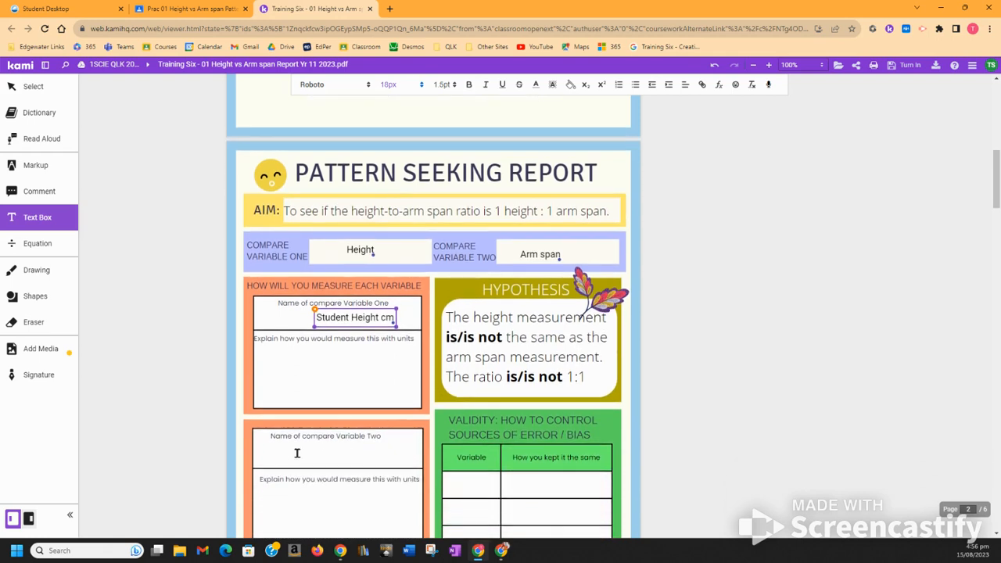
left_click(321, 452)
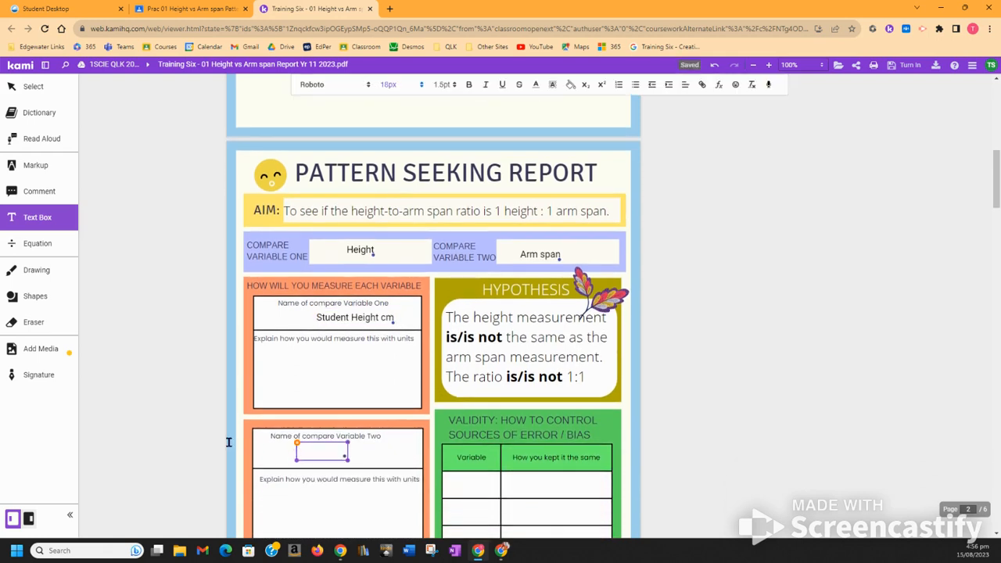
type("S")
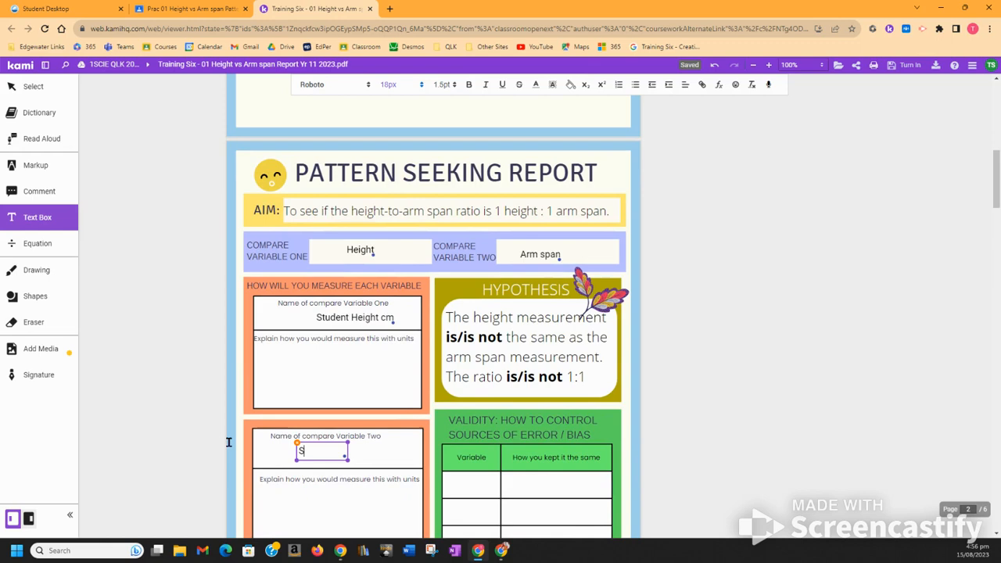
type("tudent Arm")
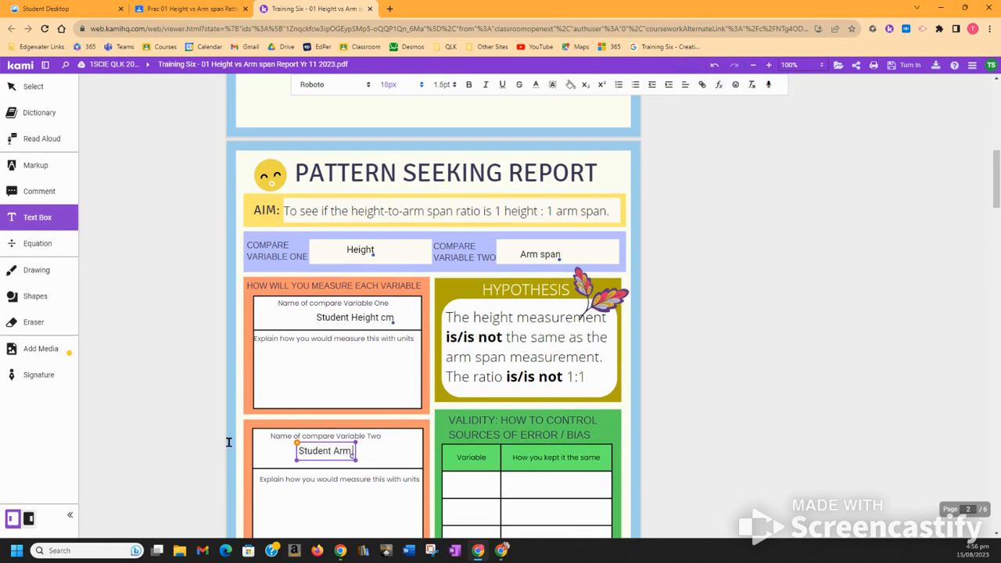
type("span")
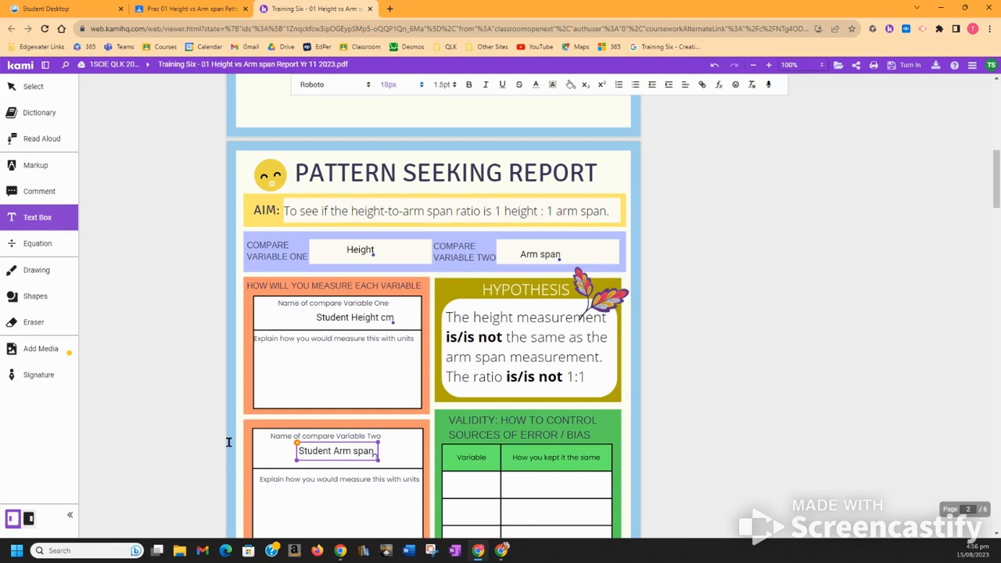
type("cm")
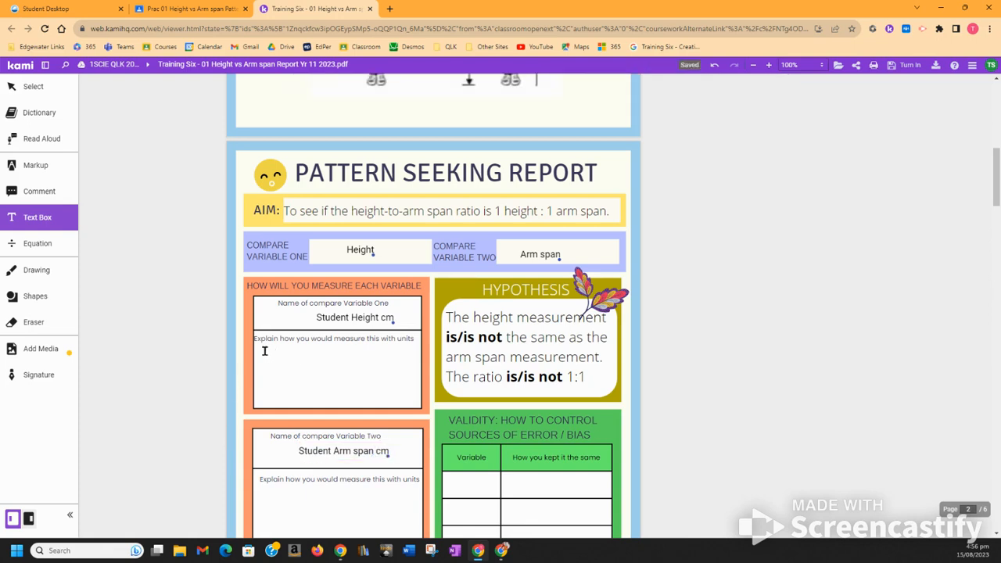
Begin the height method in a new box: stand with shoes off, heels against the wall
left_click(287, 352)
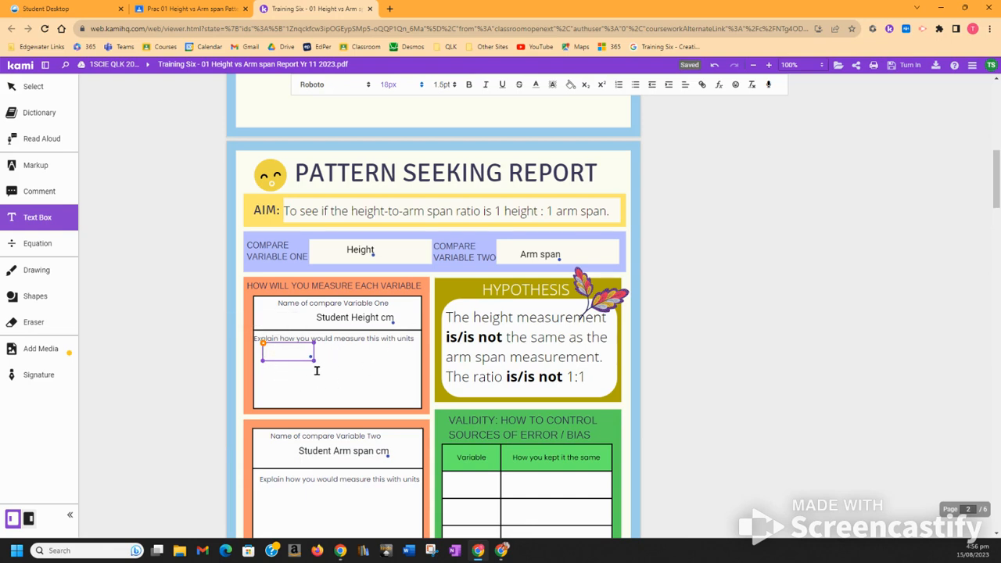
mouse_move(382, 370)
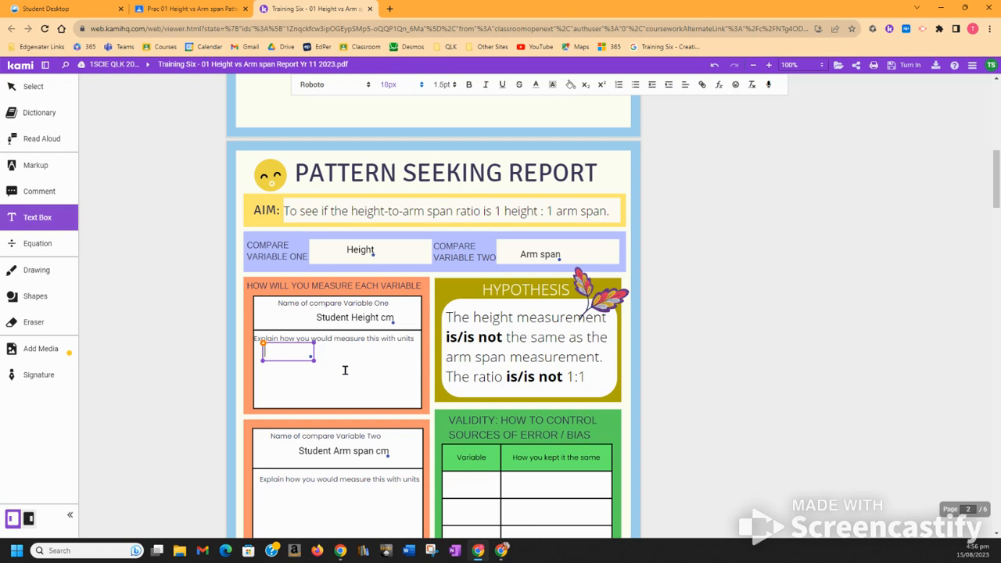
left_click(288, 352)
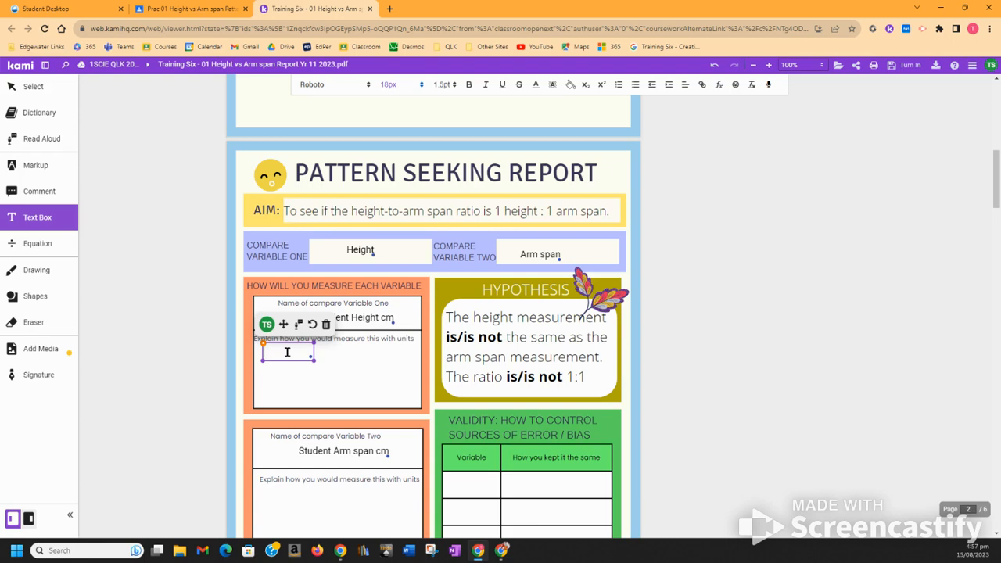
type("Stand against a wall with shoes")
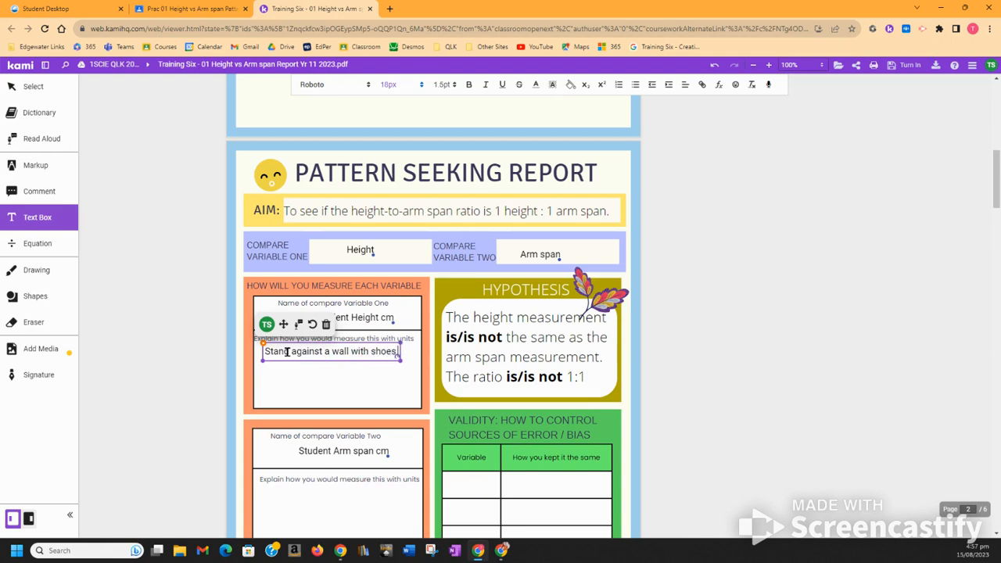
type("off.")
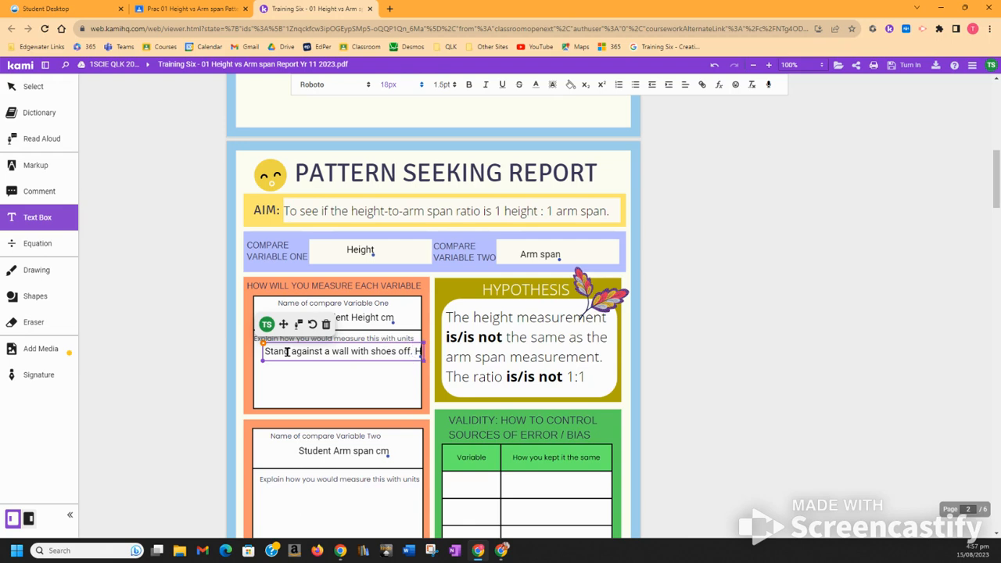
type("Heels against the wall")
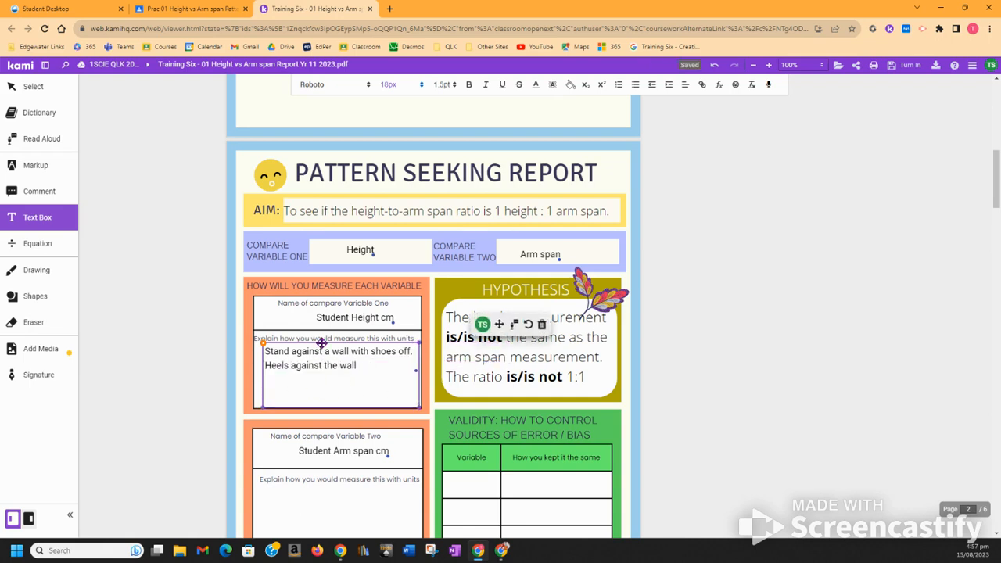
Finish it: ruler on head at 90 degrees to the wall, height to the nearest mm
left_click(373, 390)
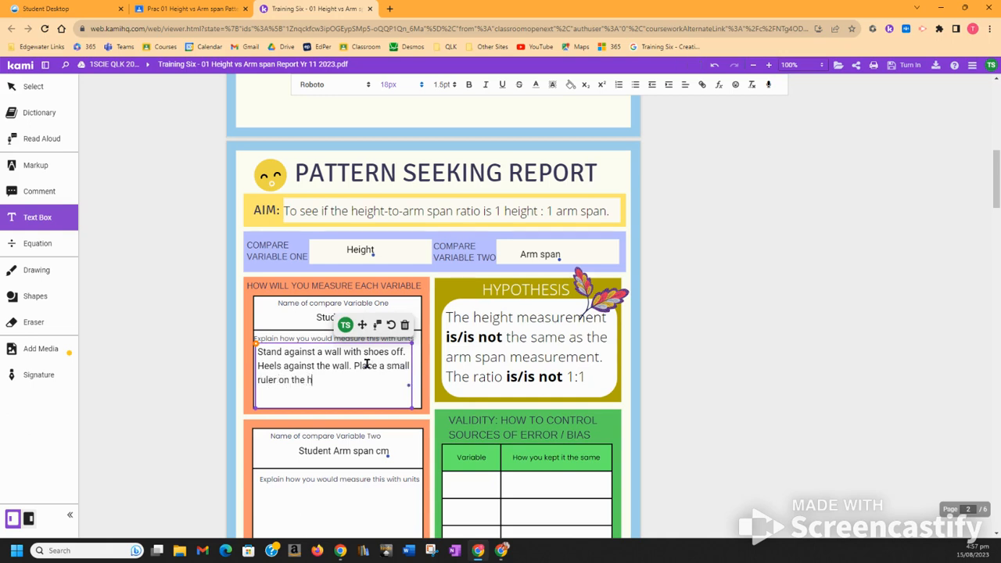
type("ead, 9")
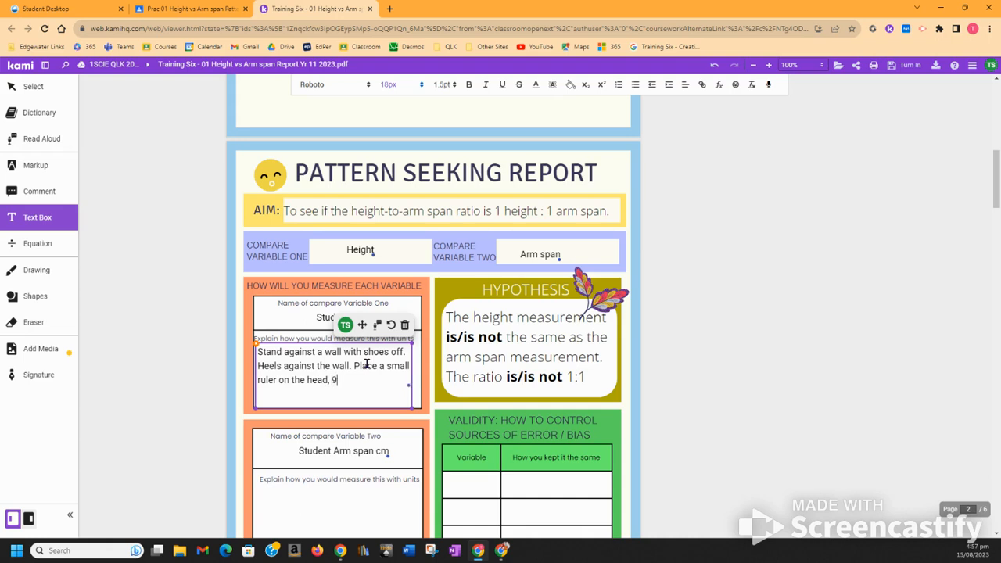
type("0 de")
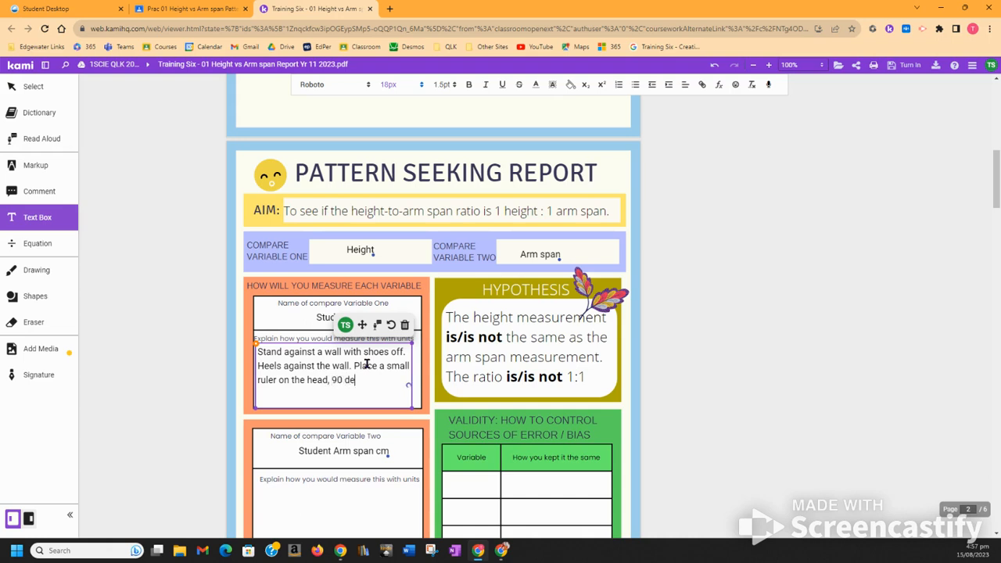
type("grees")
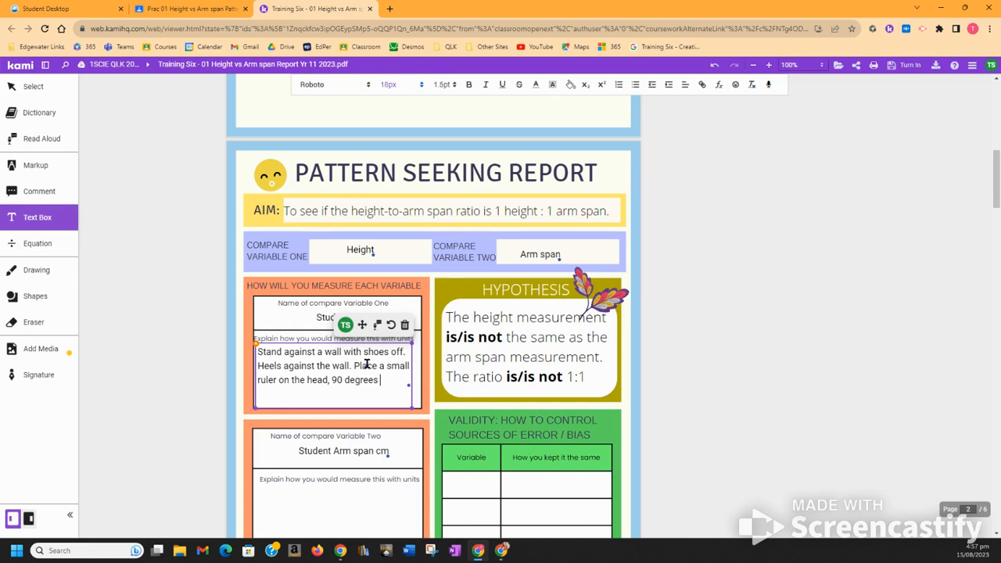
type("to the")
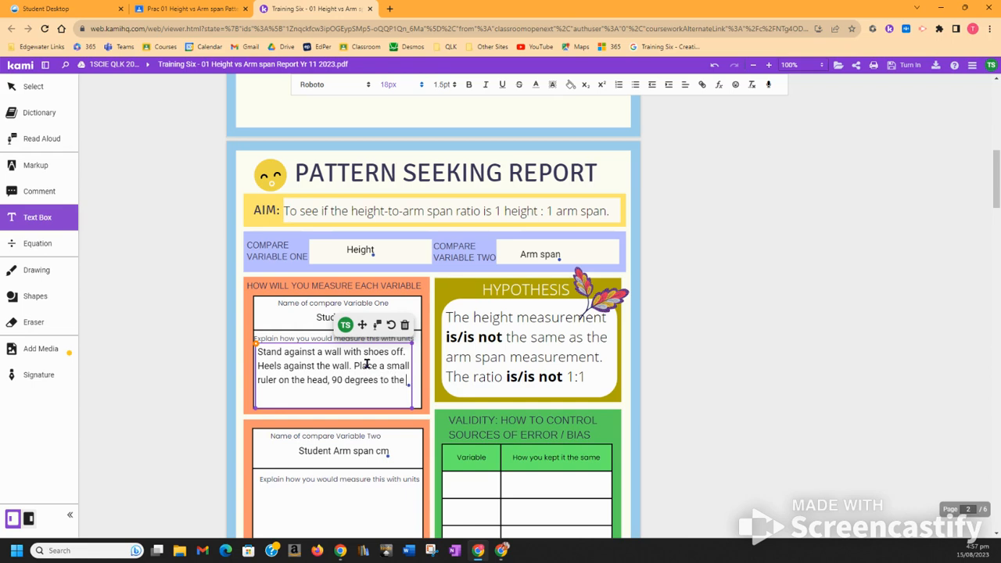
type("wall on")
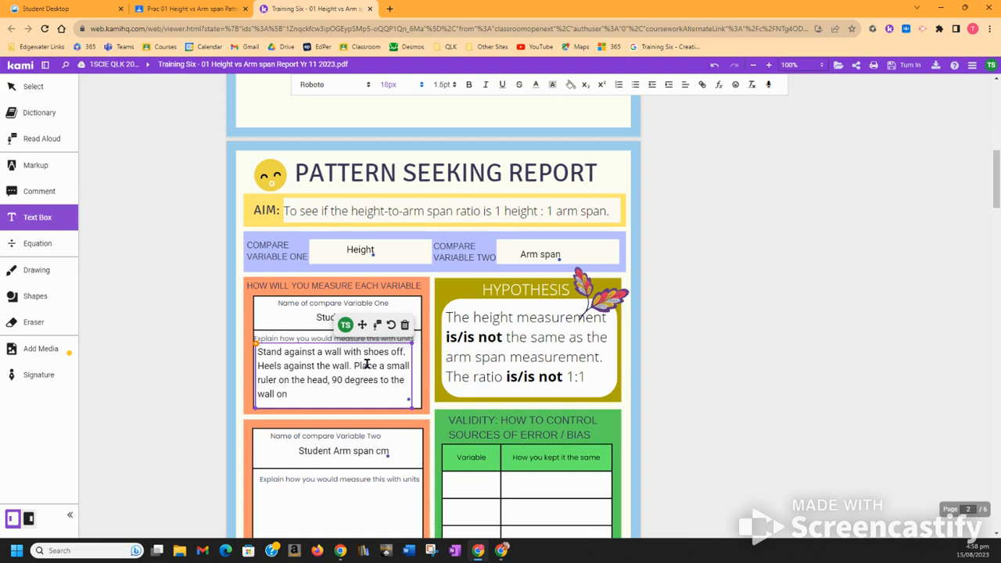
type("and measure your")
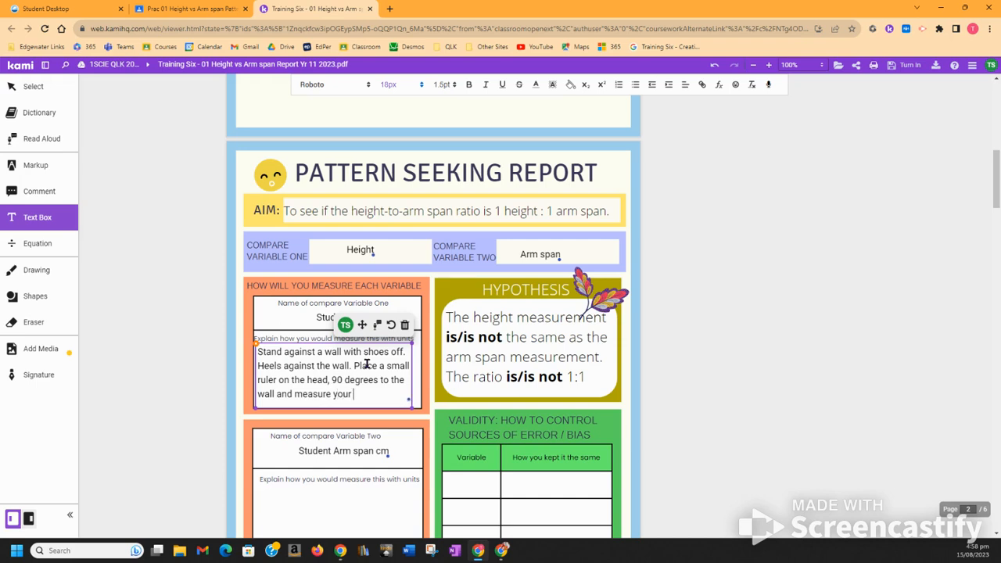
type("height to the")
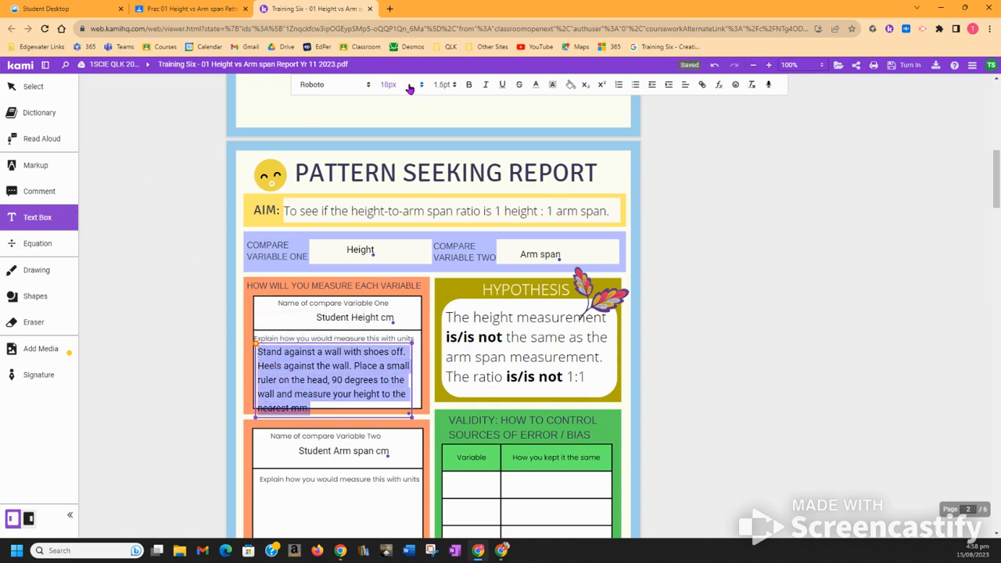
mouse_move(369, 88)
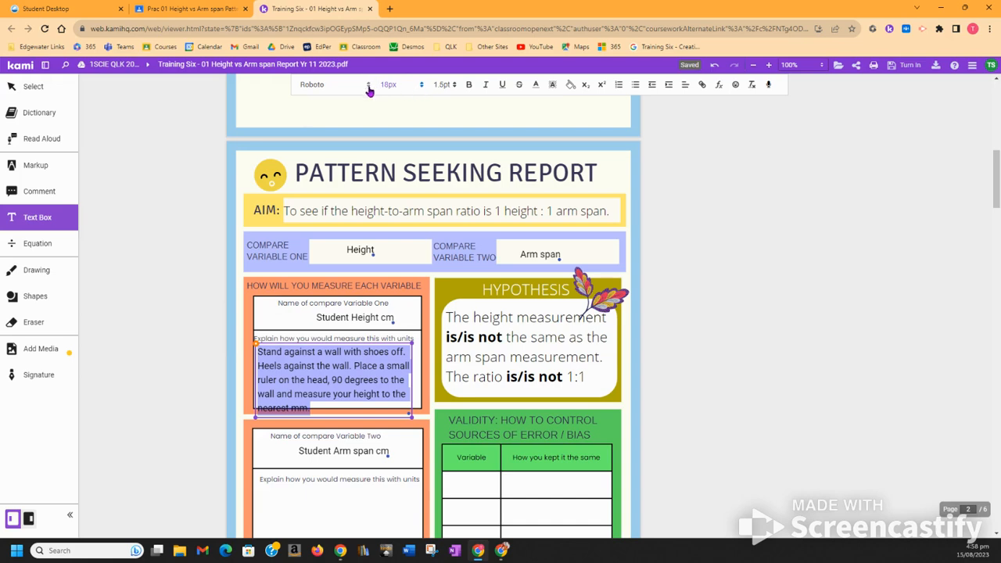
Set the height explanation text to 16px so it fits its box
left_click(420, 85)
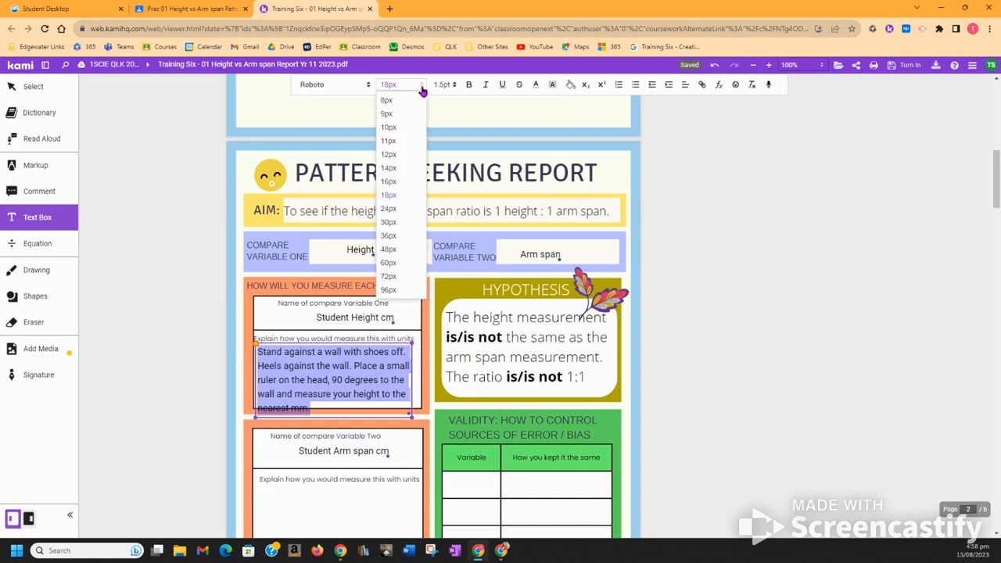
left_click(389, 181)
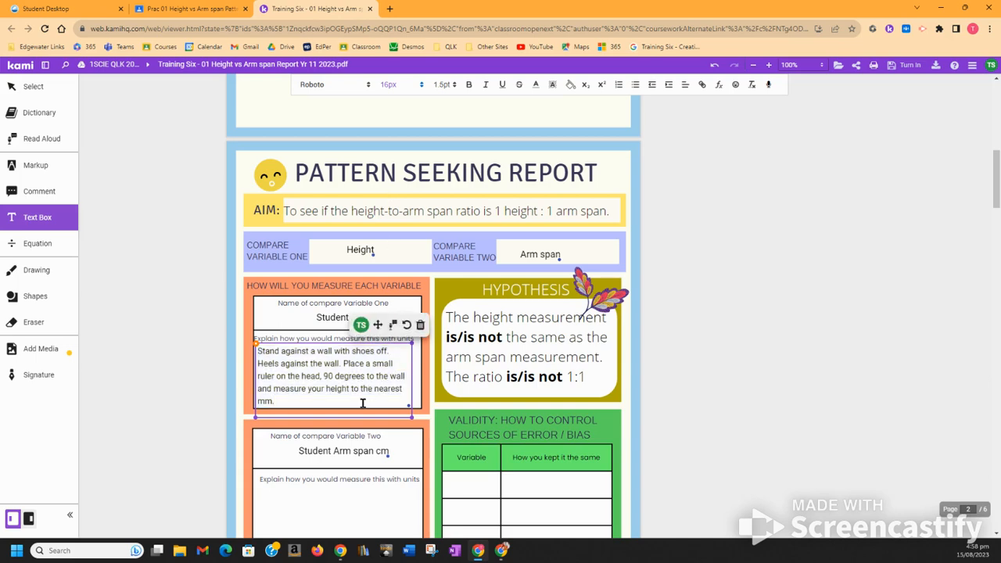
scroll("down", 3)
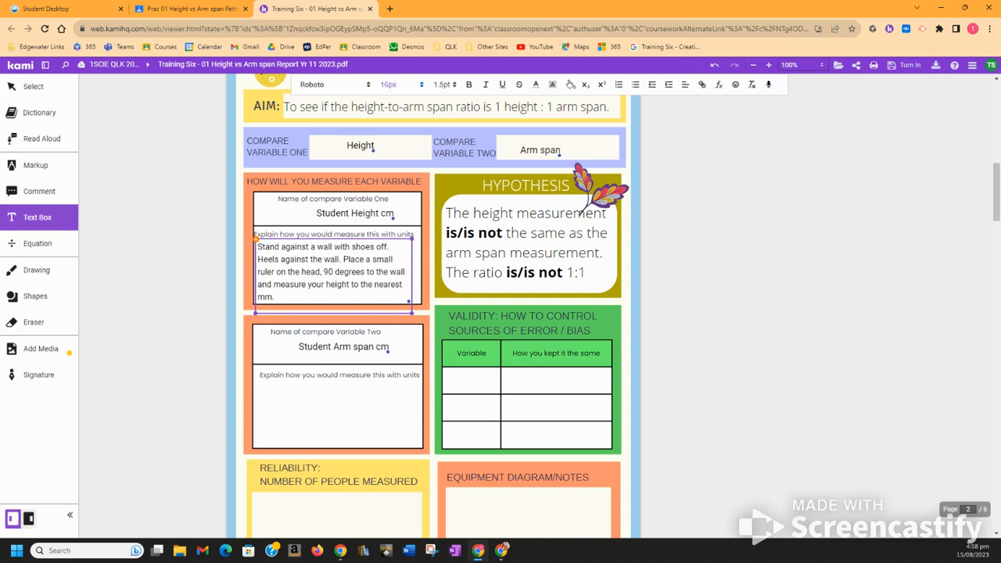
mouse_move(298, 404)
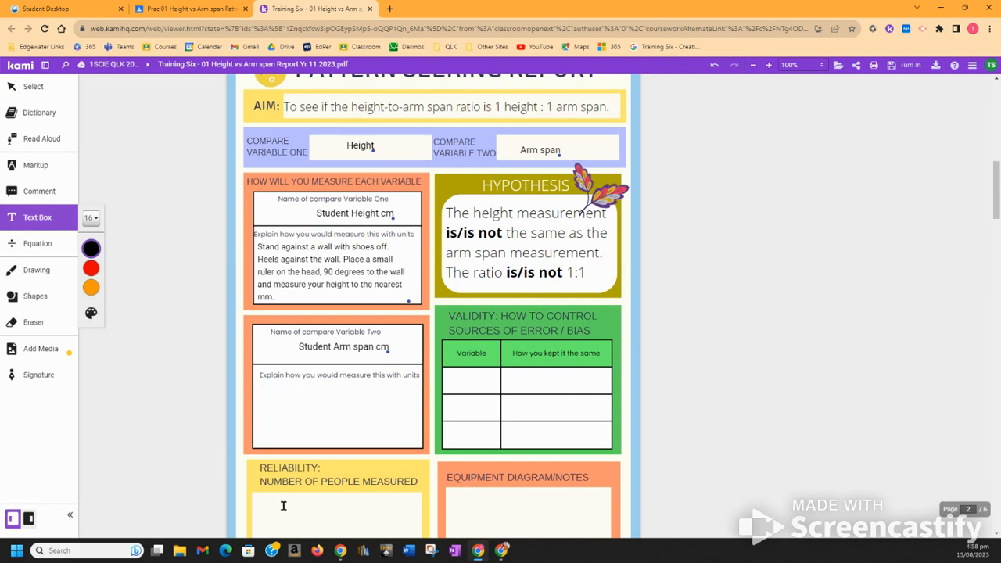
Type 'Measured over 30 people's height and arm span in year 11' in the Reliability box
left_click(284, 506)
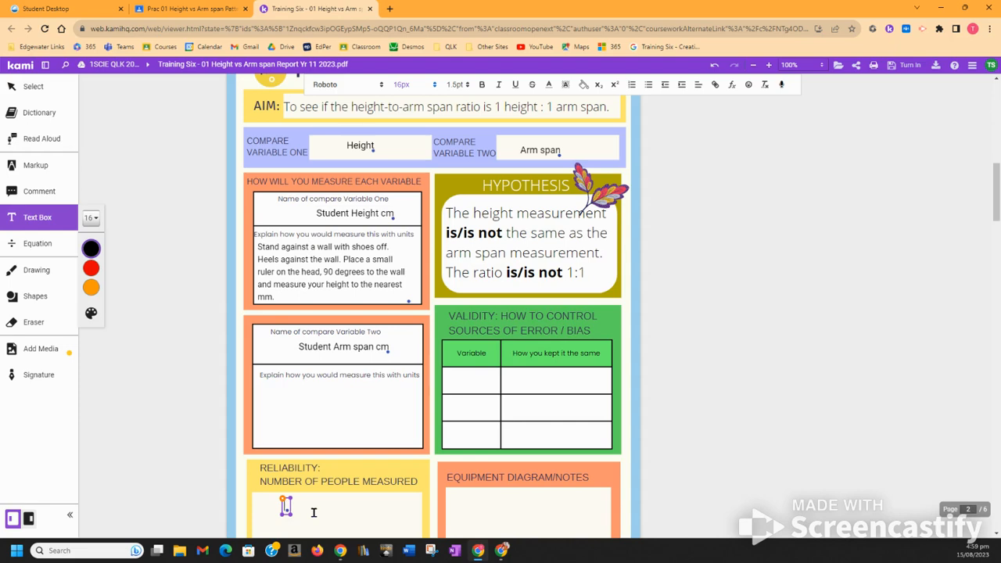
type("M")
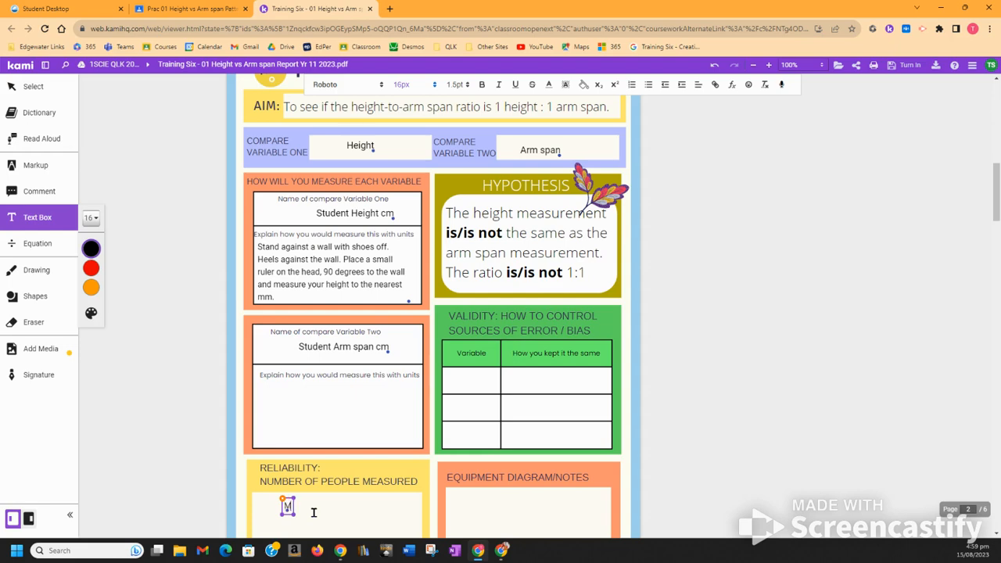
type("Measured d")
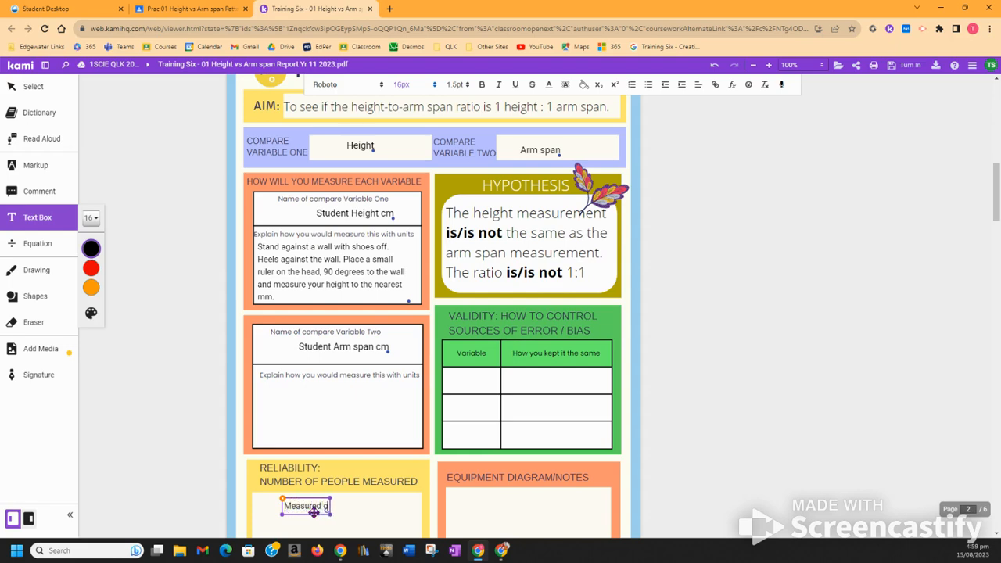
type("over 30")
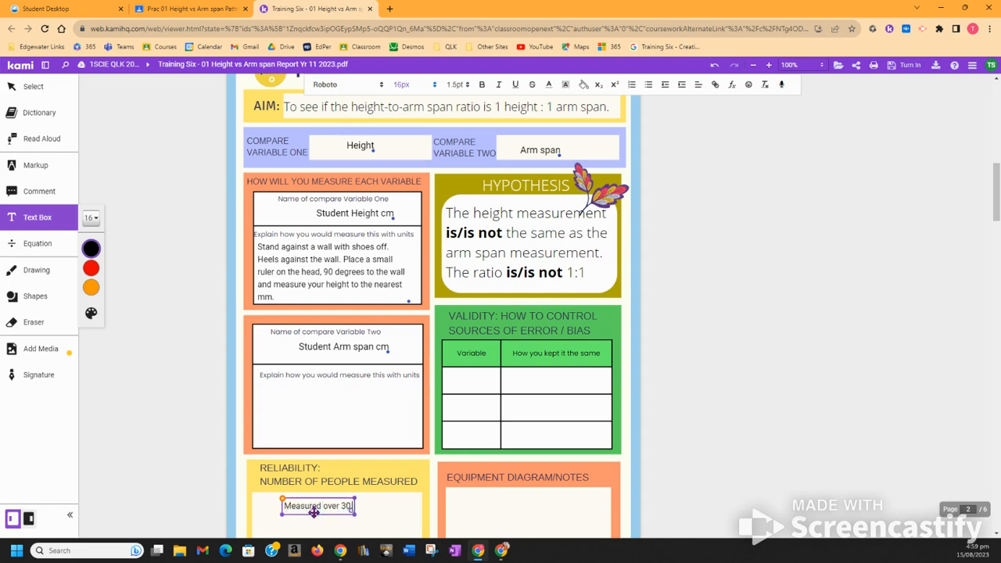
type("people")
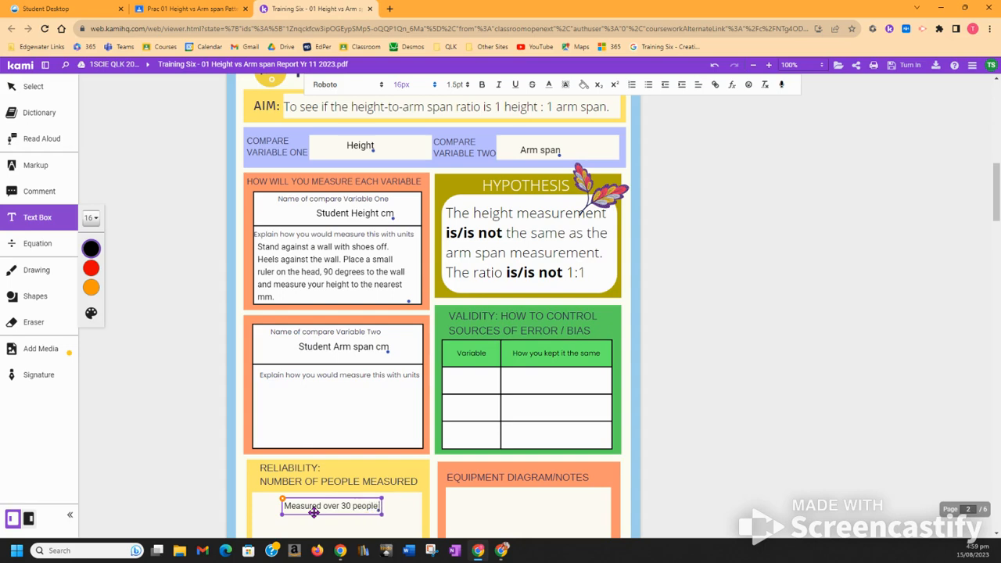
type("i")
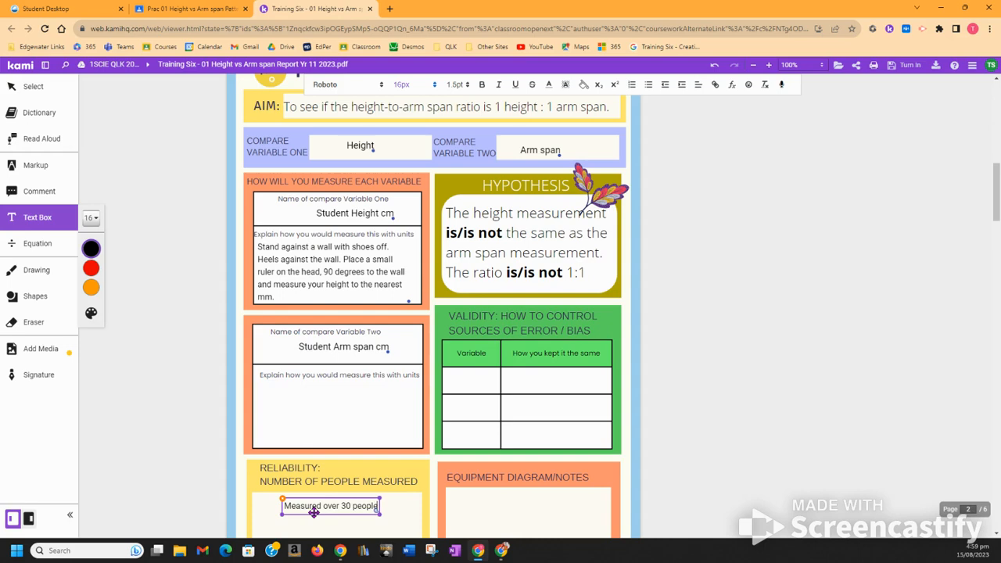
type("'s hel")
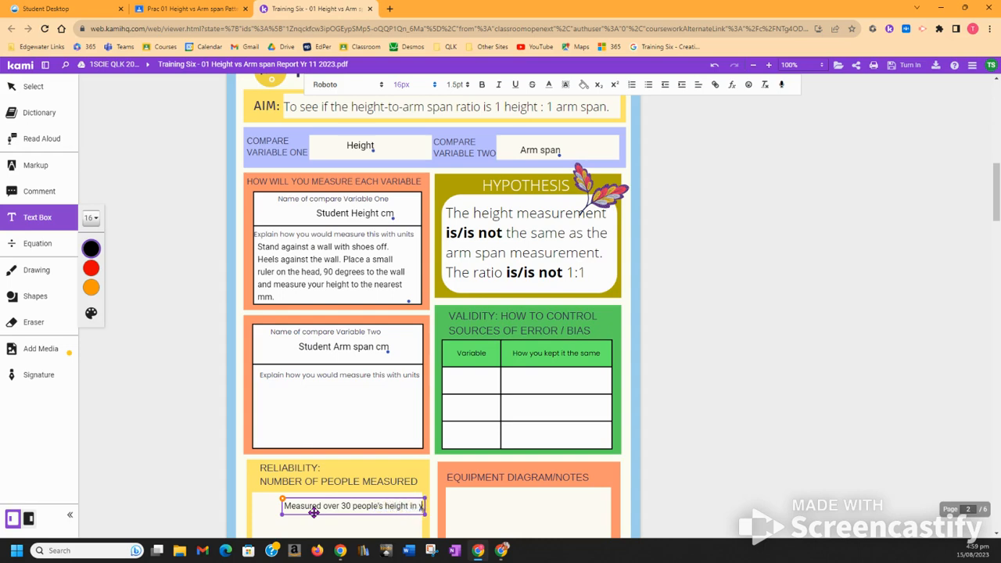
type("ar")
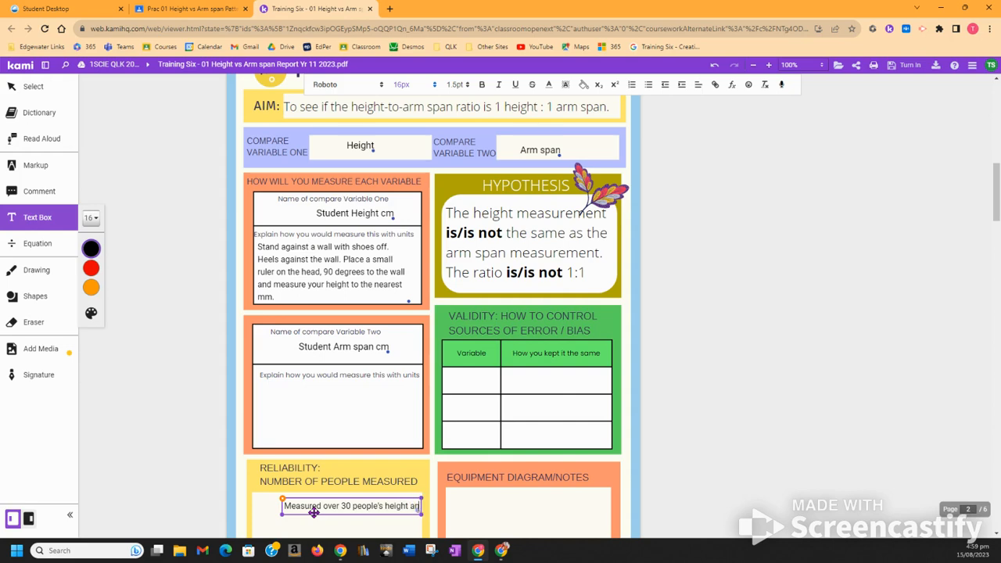
type("and arm")
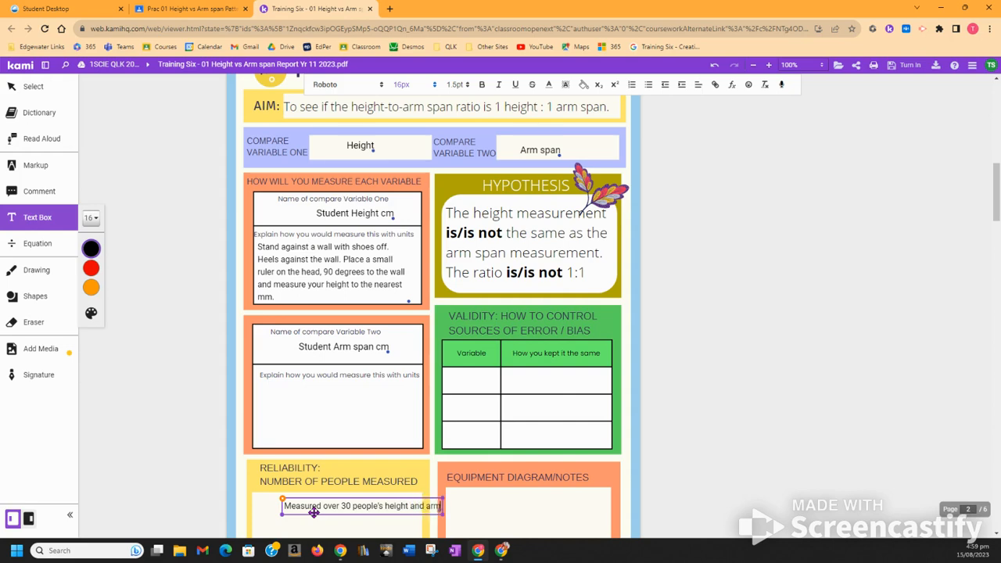
type("in")
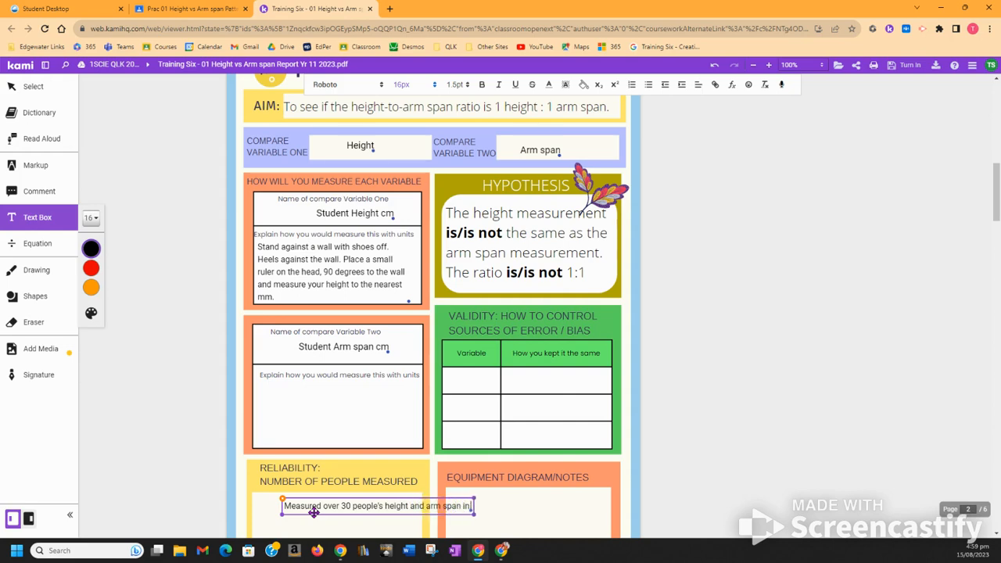
type("year")
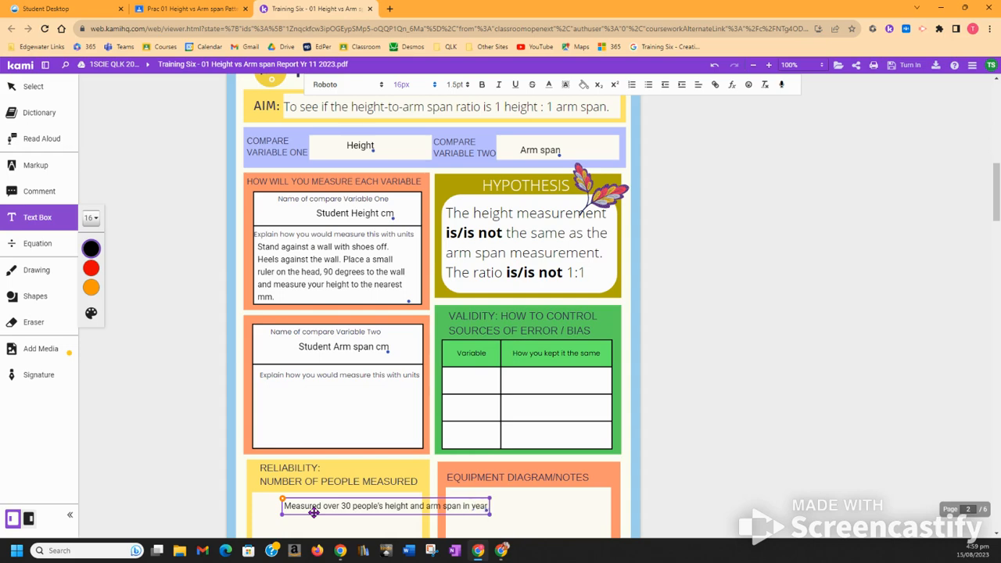
type("11")
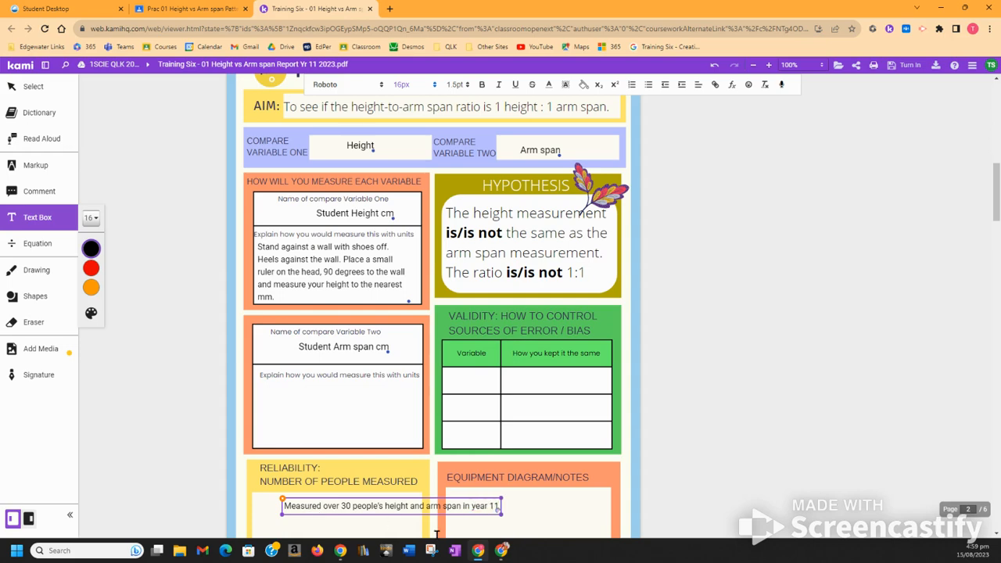
scroll("down", 3)
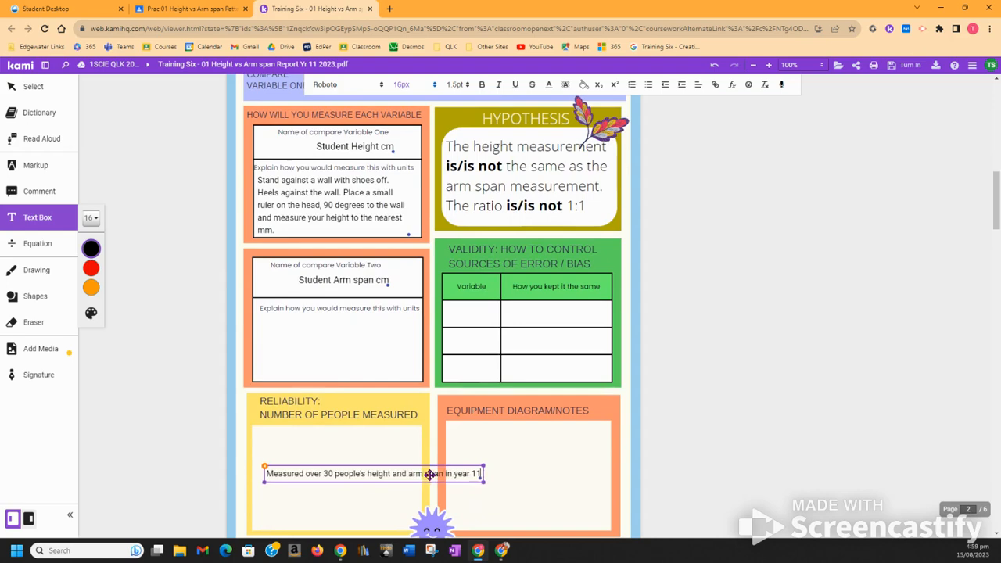
Move the reliability answer inside its box and type 'shoes on or off'
left_click_drag(373, 473, 364, 439)
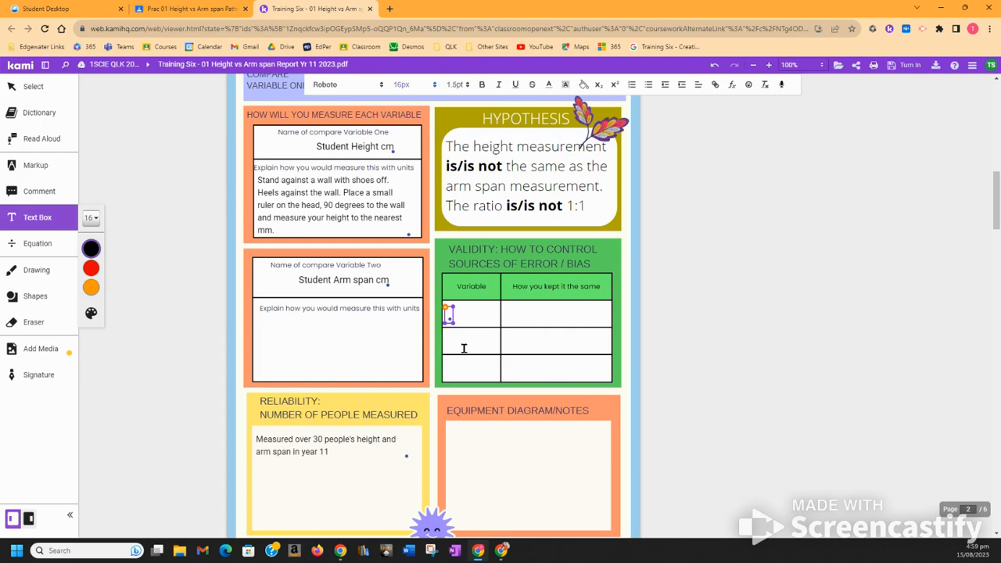
type("st")
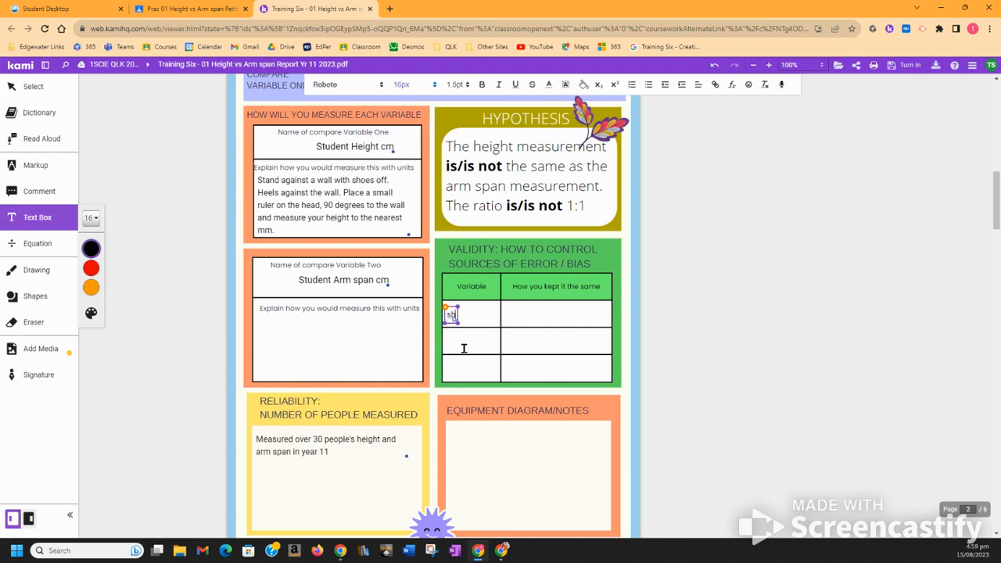
type("shoes or")
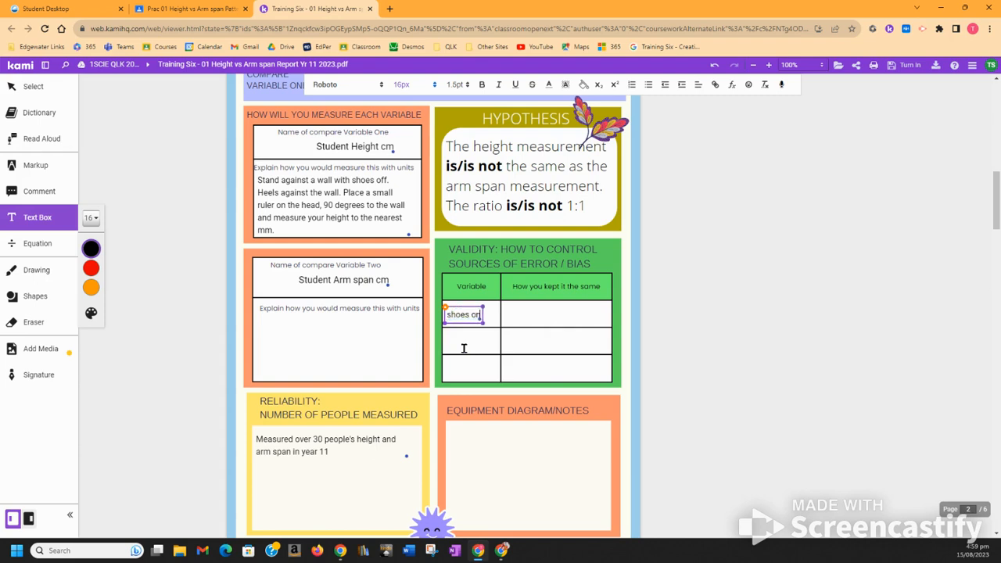
type("on or off")
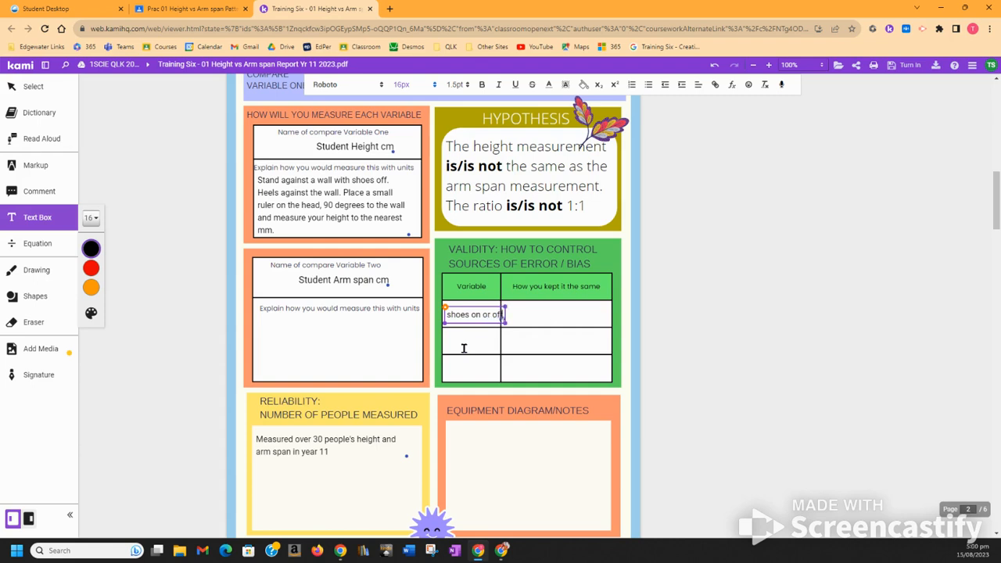
Move the 'shoes on or off' note into the 'How you kept it the same' column
left_click(473, 314)
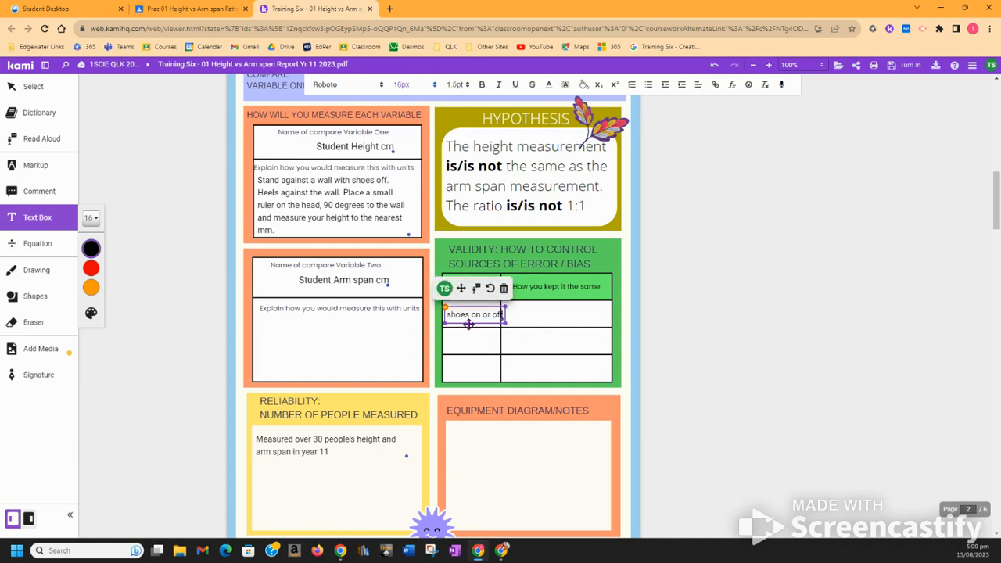
left_click(478, 342)
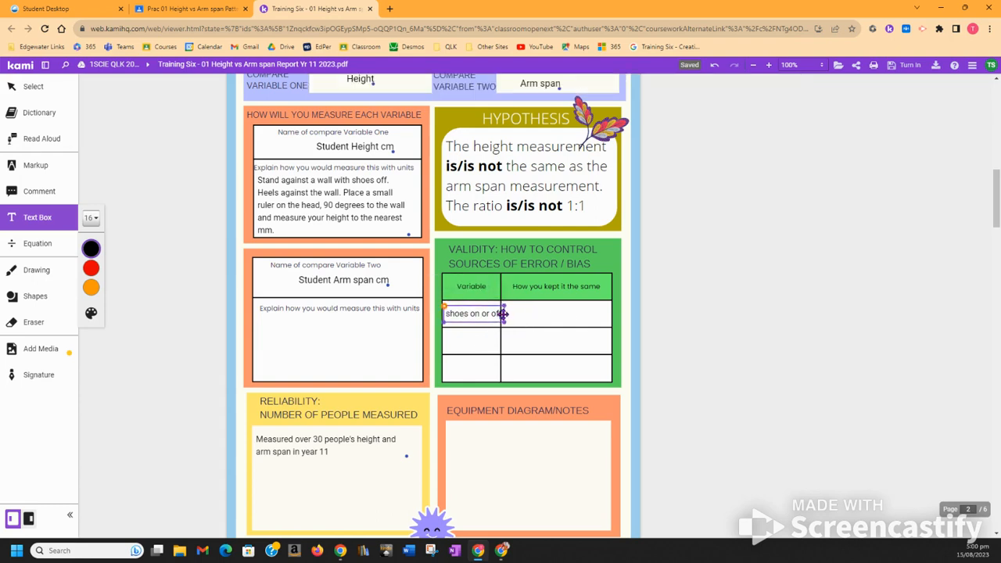
left_click(474, 313)
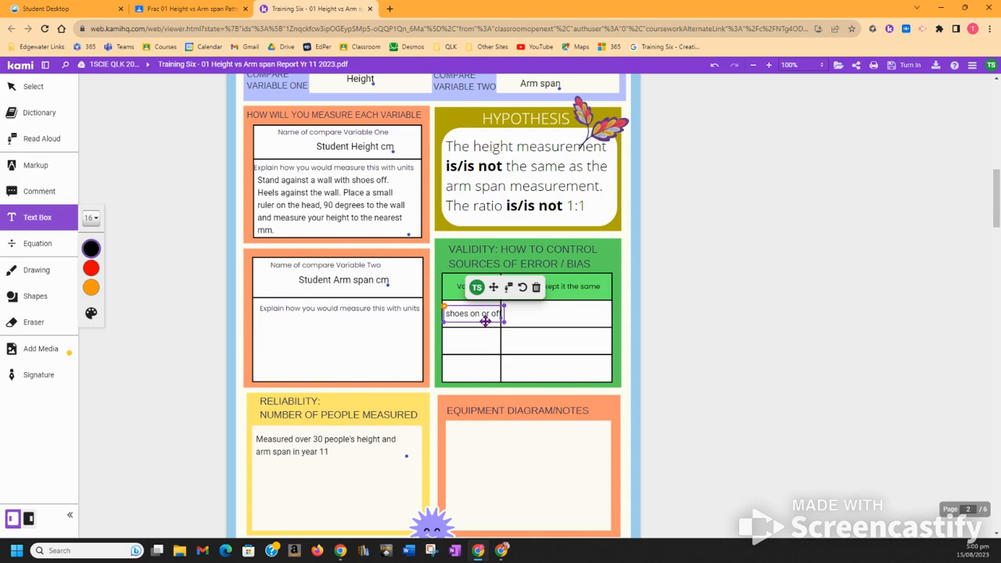
left_click(465, 343)
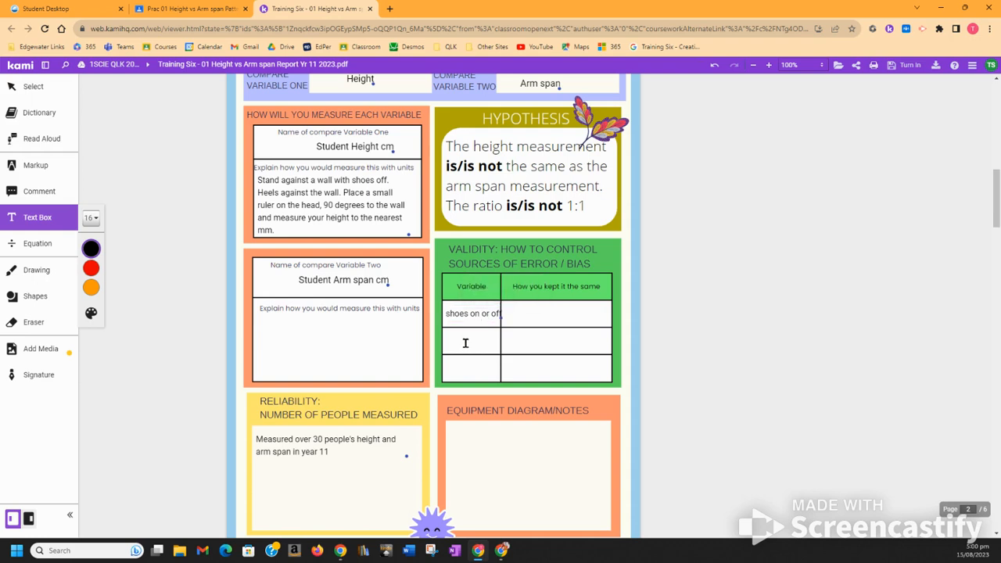
left_click_drag(473, 313, 542, 312)
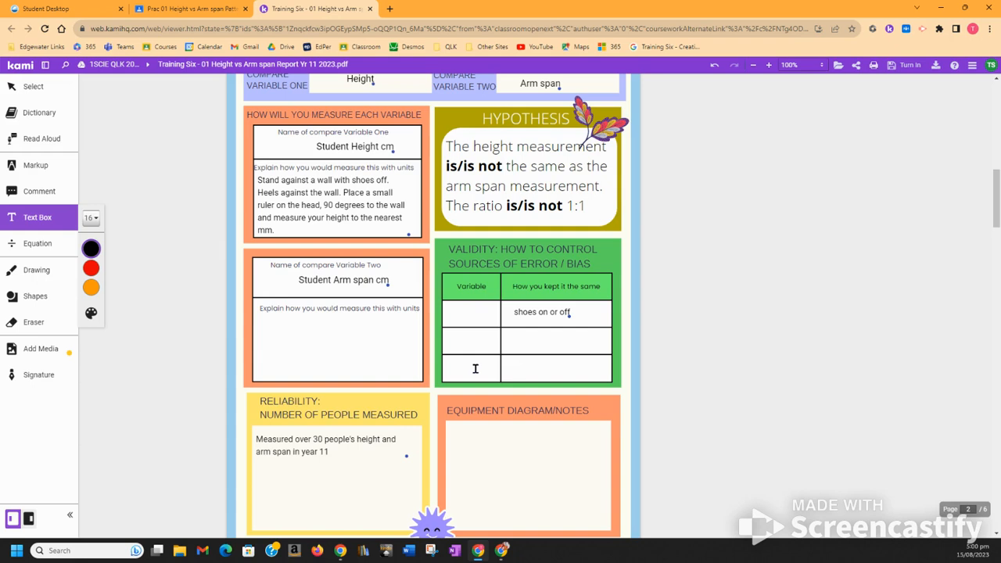
scroll("down", 3)
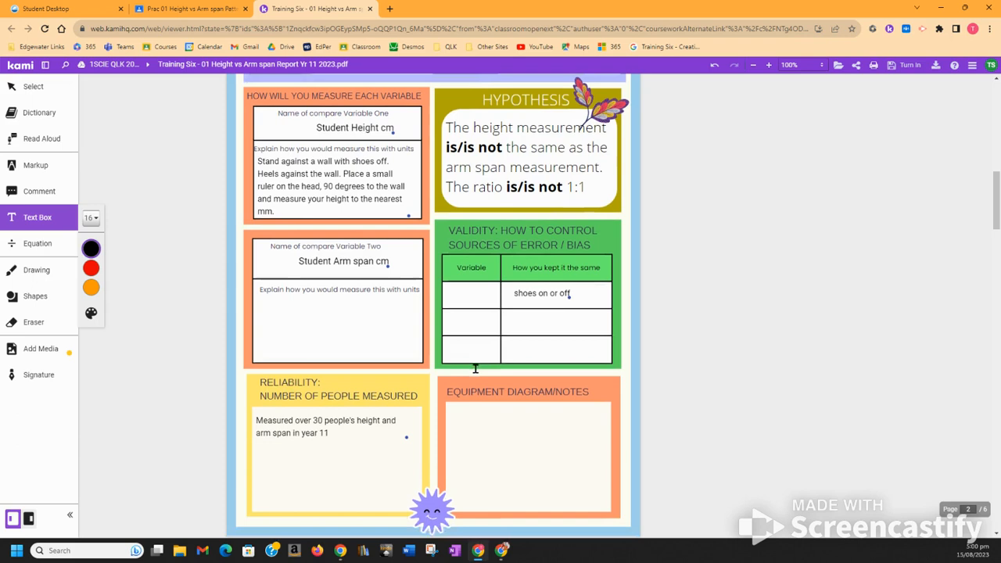
Add a note reading 'two 1 meter rulers' in the Equipment Diagram/Notes box, fixing its spelling
scroll("down", 3)
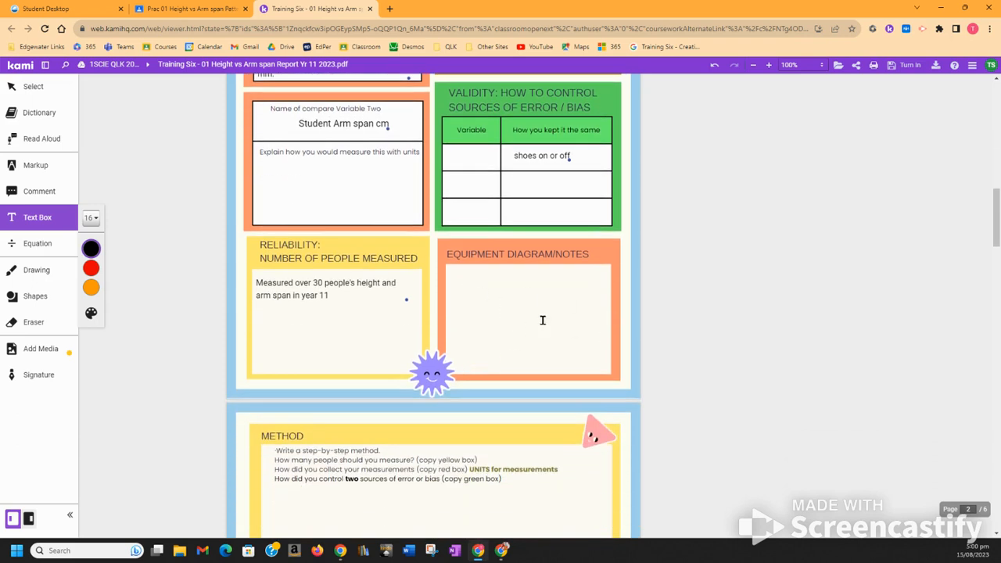
mouse_move(490, 307)
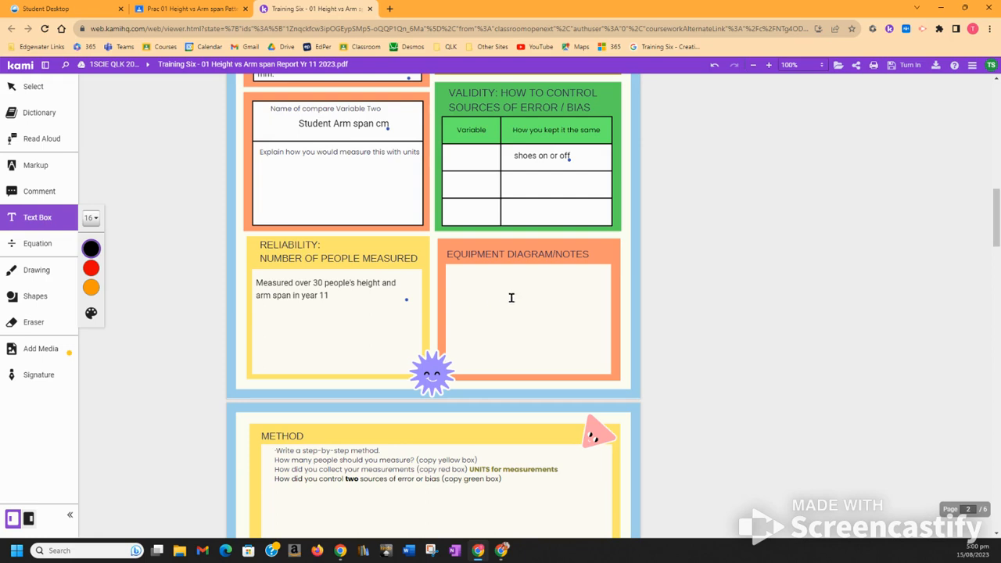
mouse_move(556, 336)
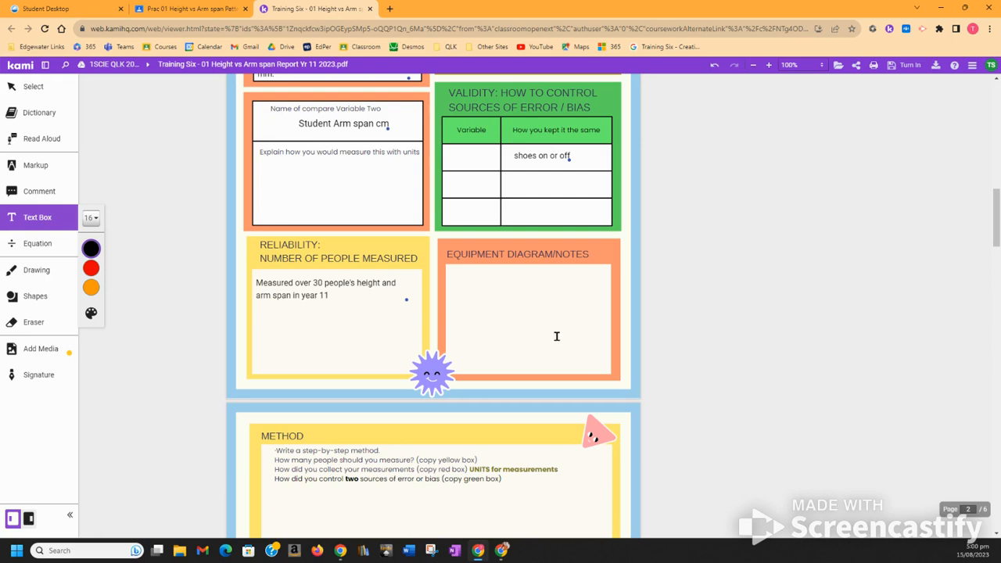
left_click(508, 297)
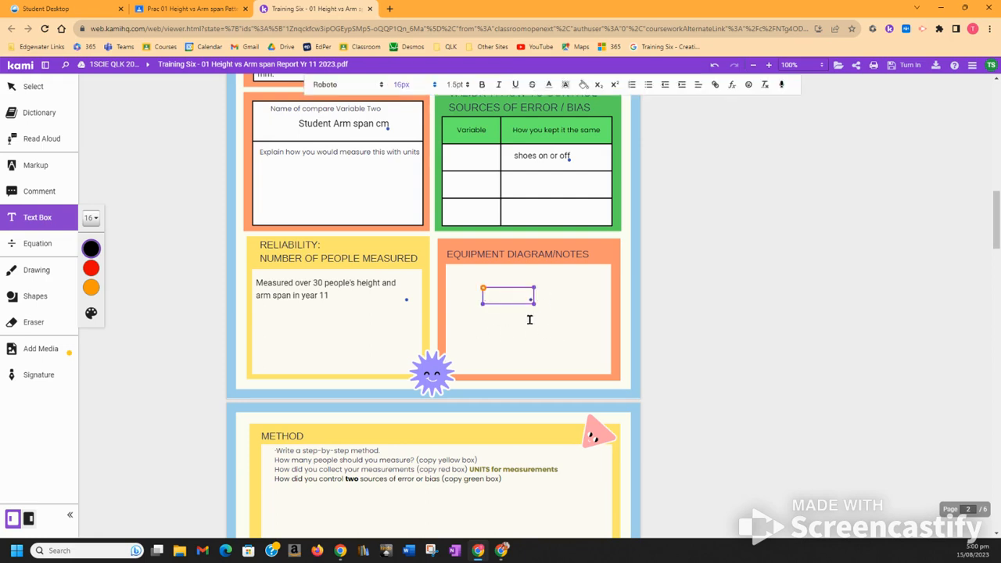
type("two")
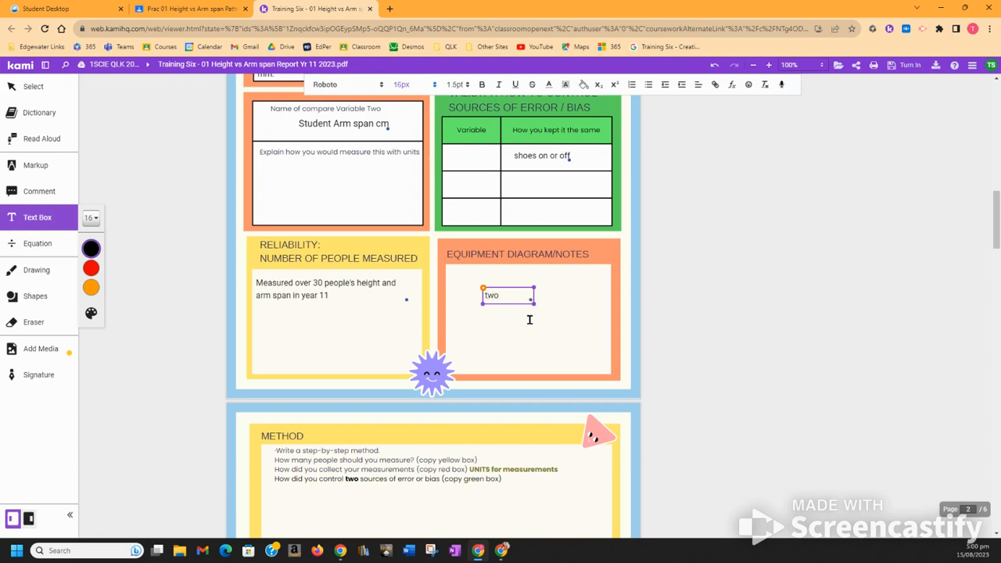
type("1 metre")
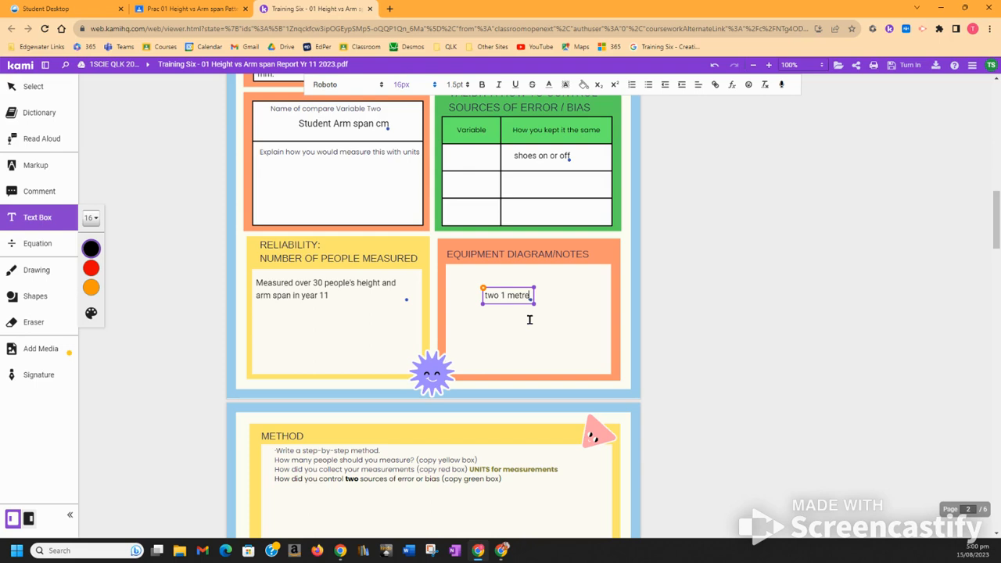
type("rulea")
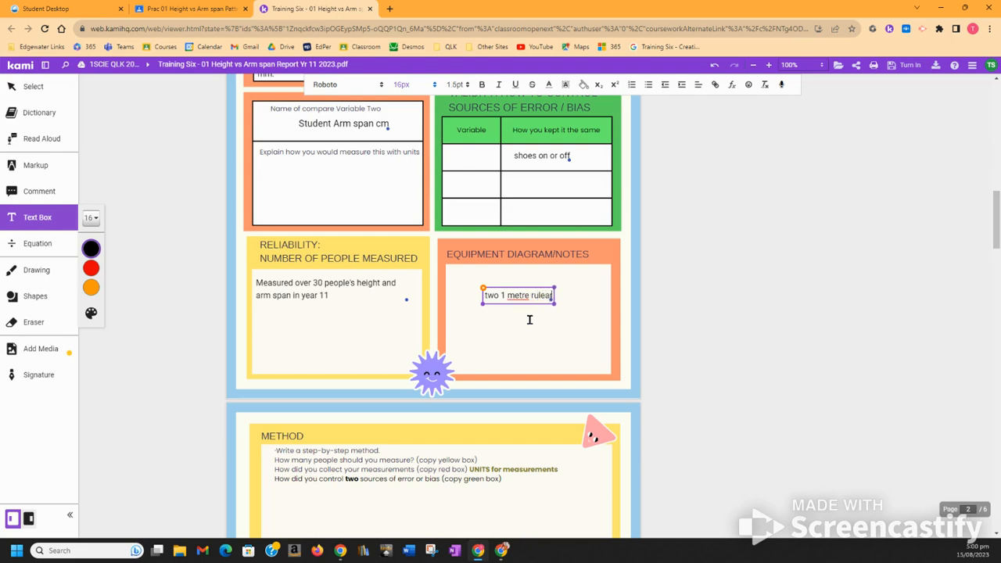
type("s")
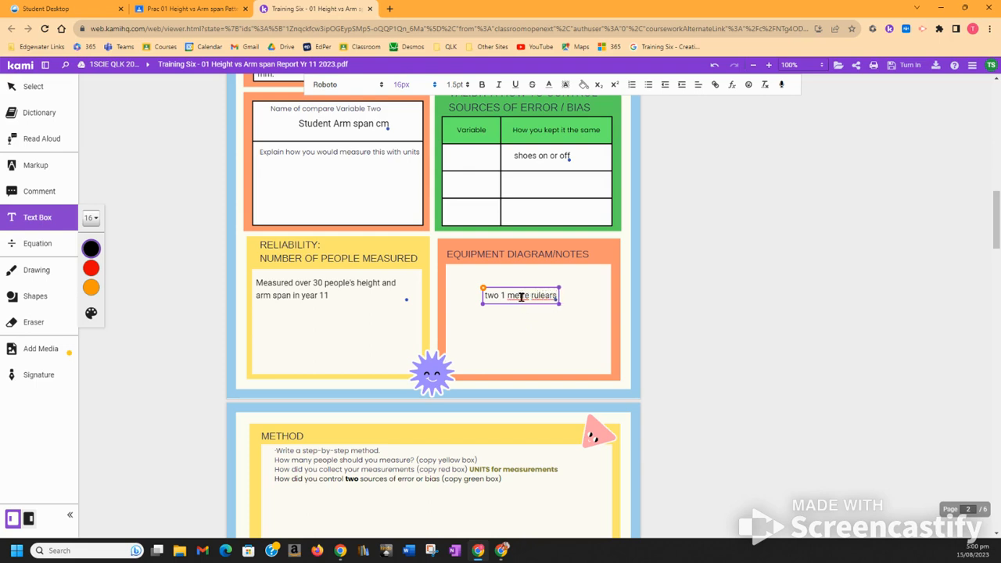
left_click(520, 295)
type("e")
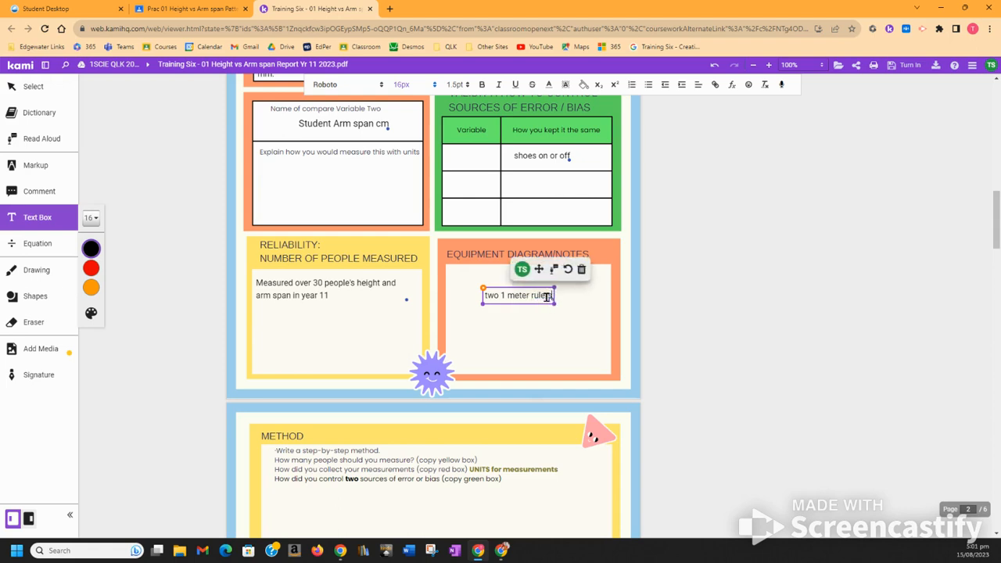
scroll("down", 3)
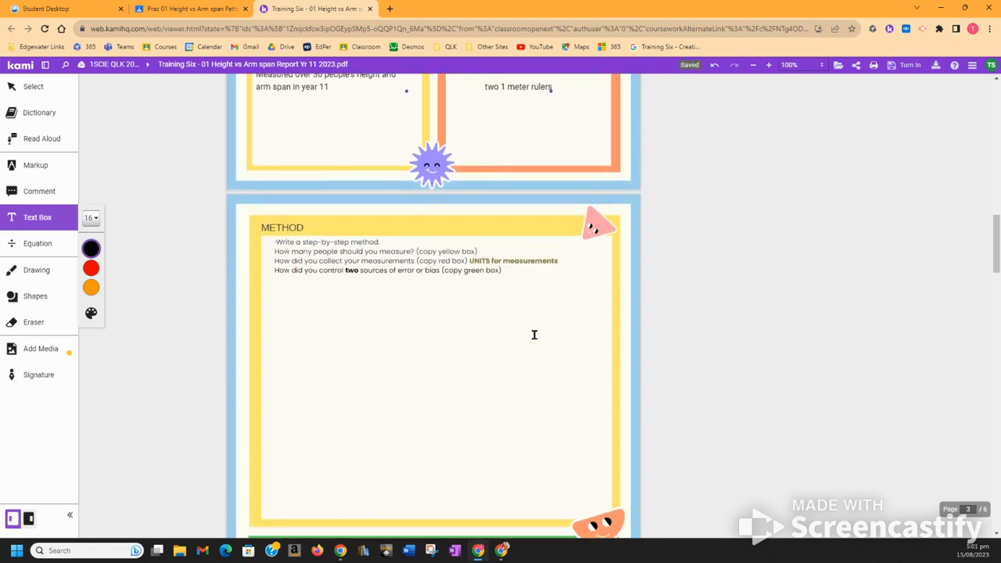
mouse_move(321, 394)
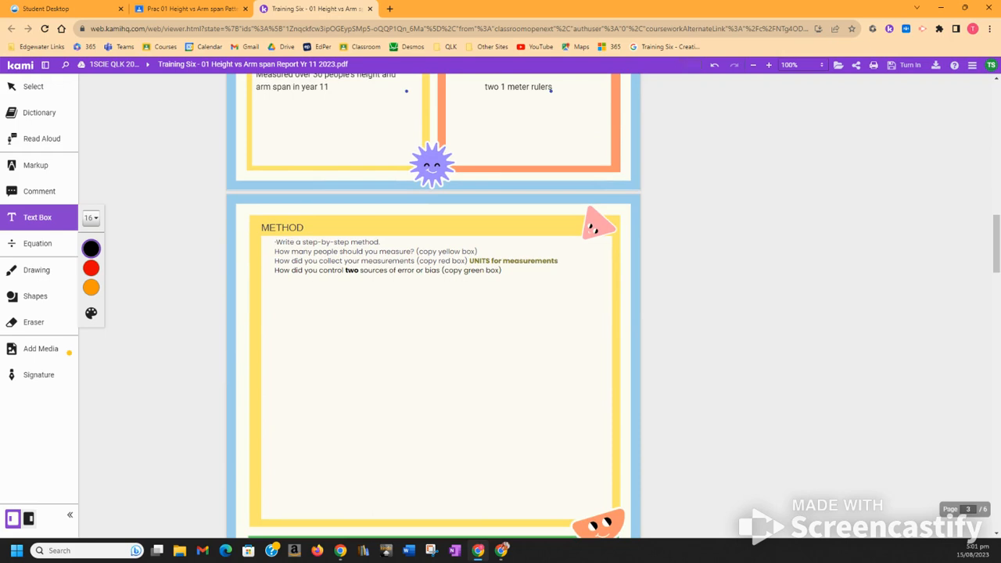
left_click(278, 291)
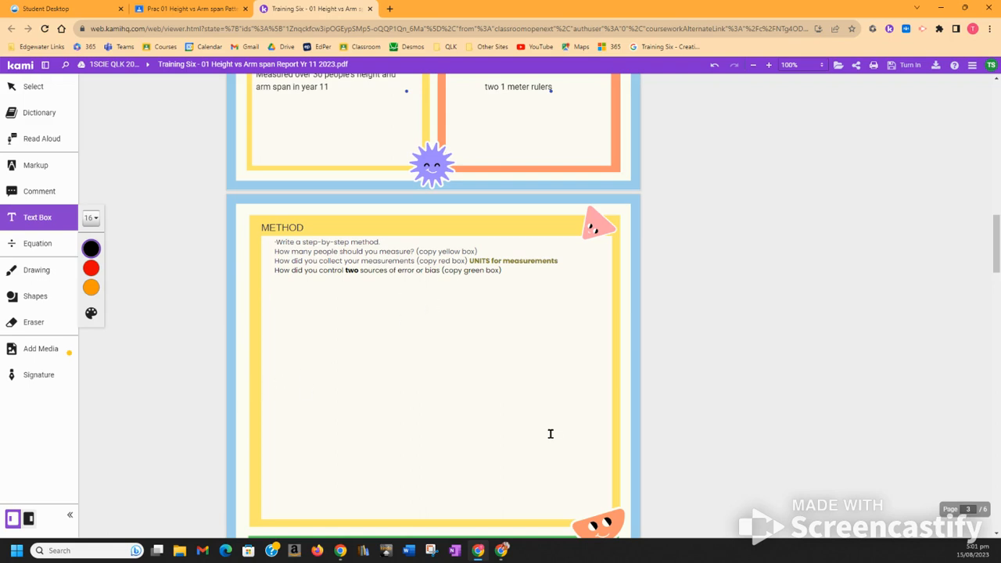
scroll("up", 3)
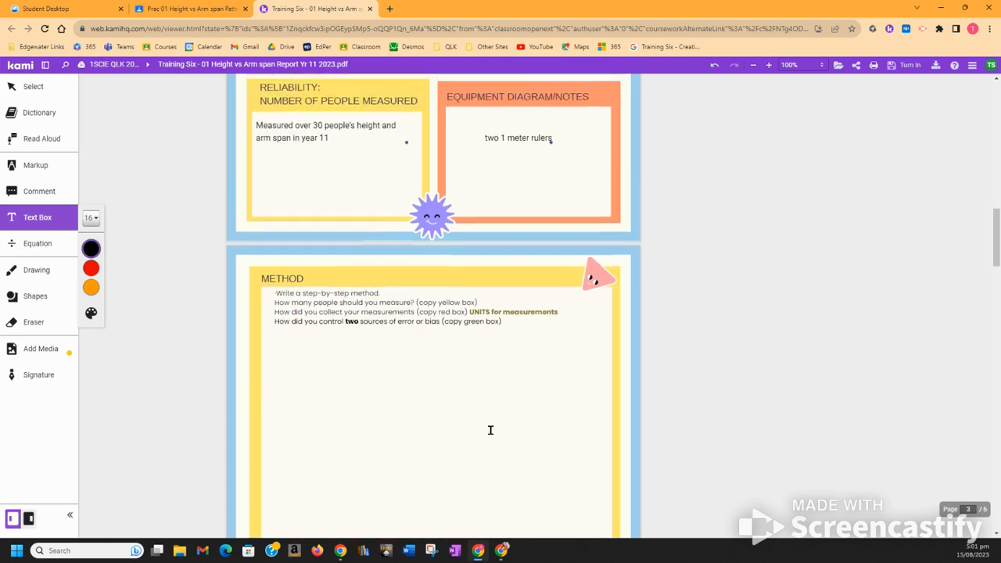
scroll("up", 3)
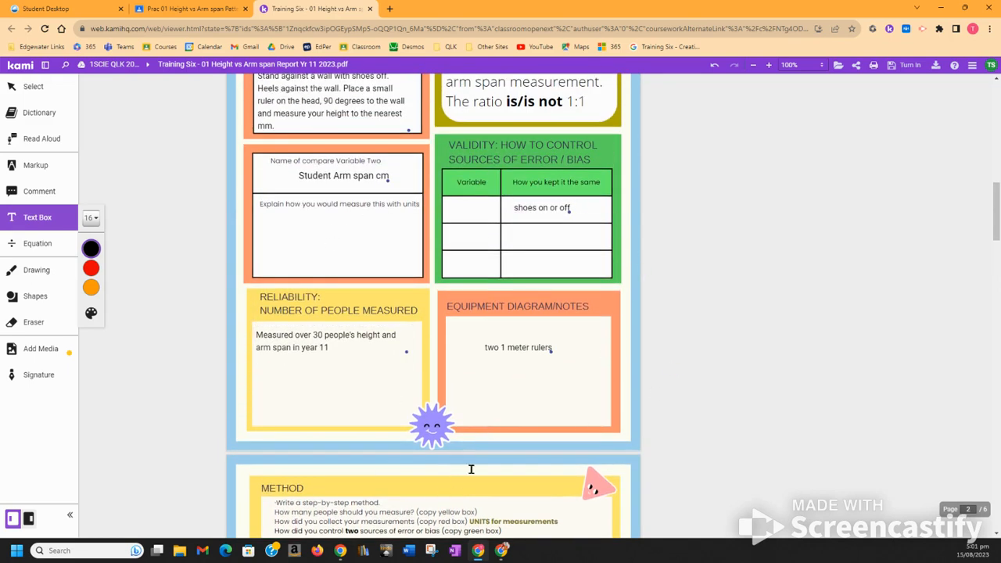
scroll("down", 3)
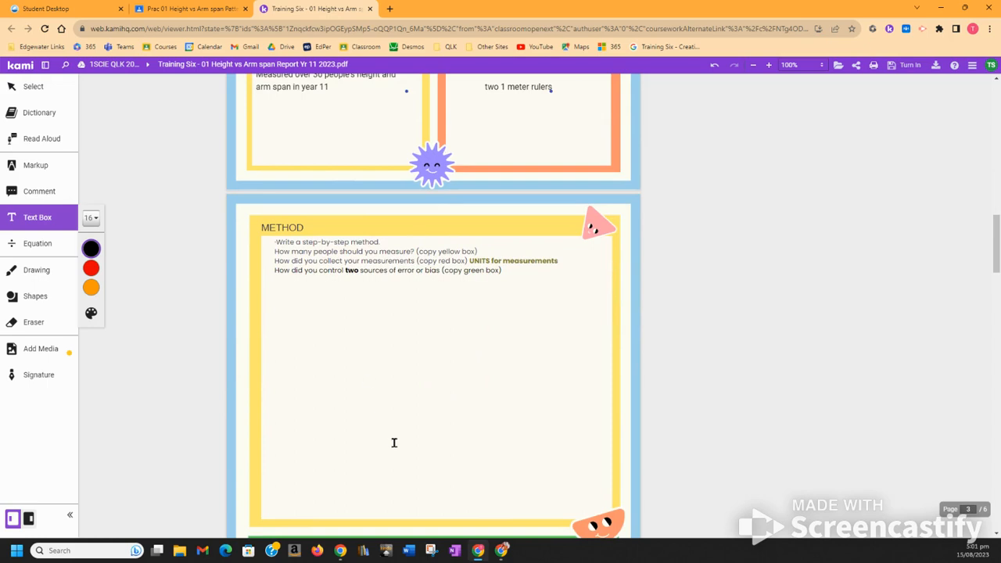
scroll("down", 3)
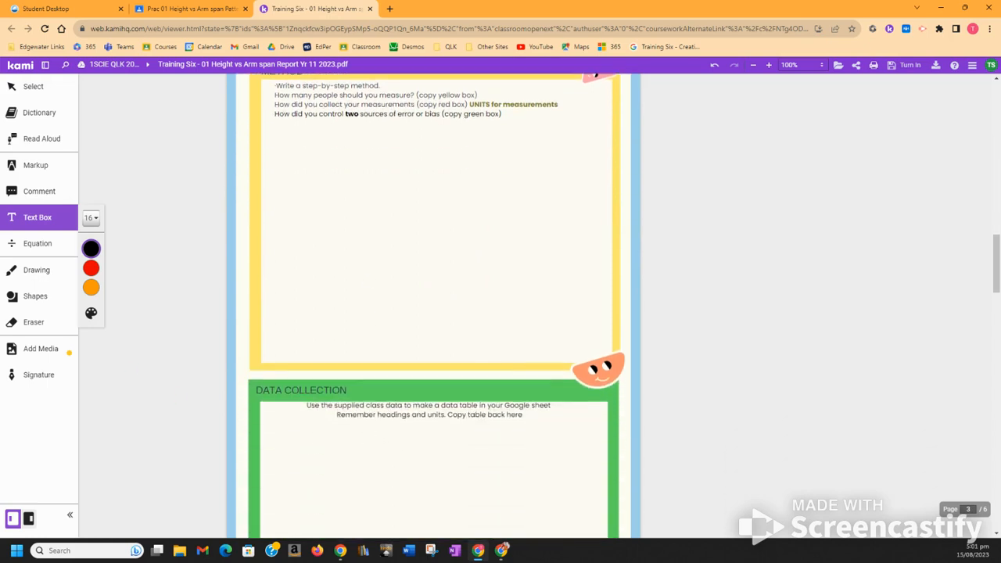